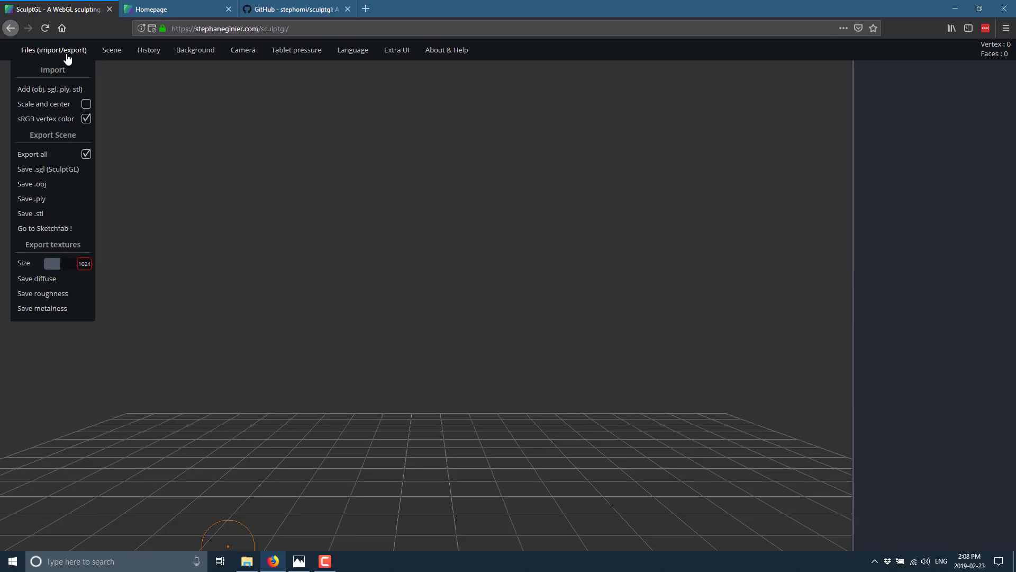
Step: Check the Files import/export options, then add a sphere to the empty scene
click(111, 49)
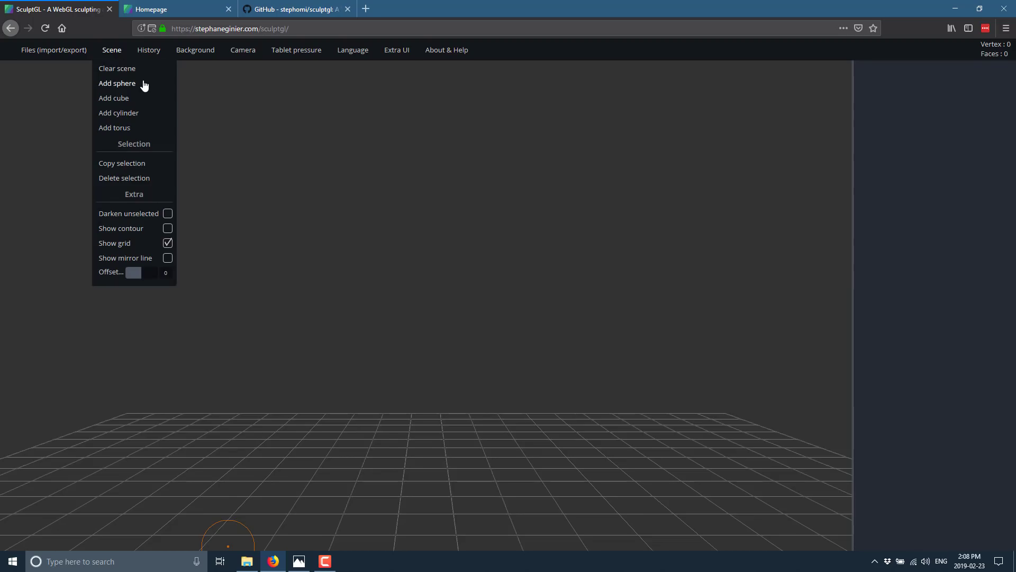
click(118, 83)
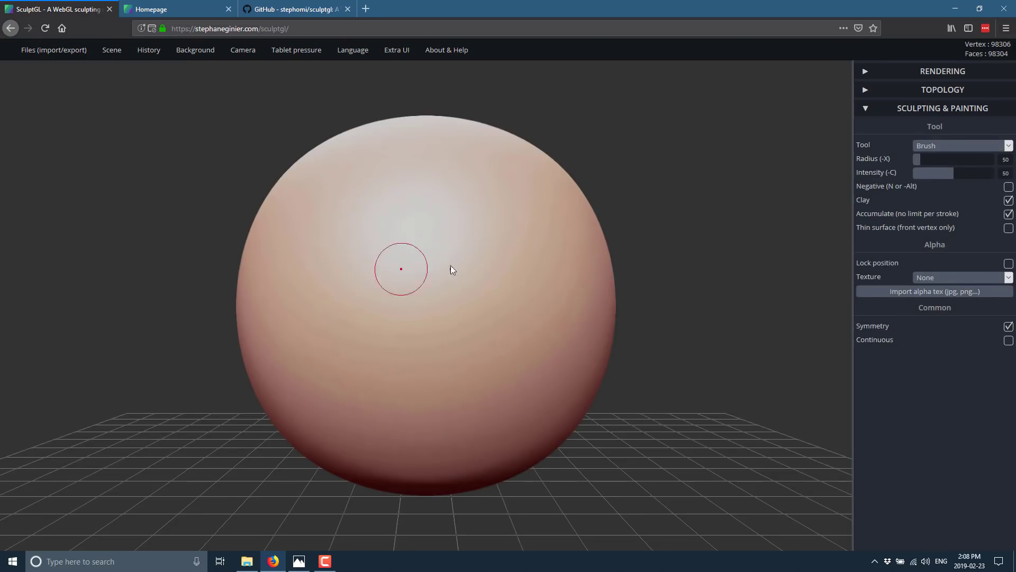
mouse_move(164, 104)
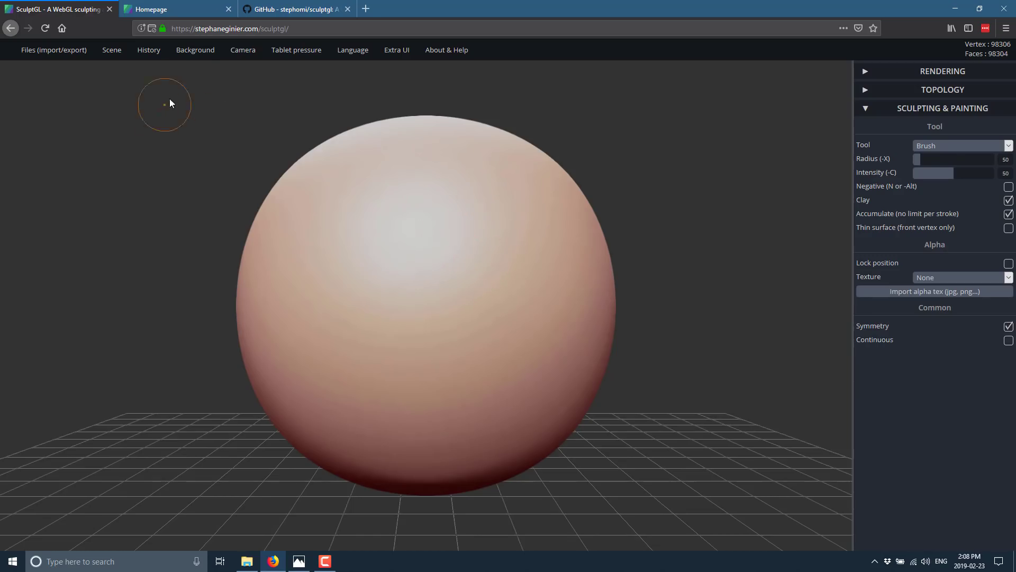
click(148, 50)
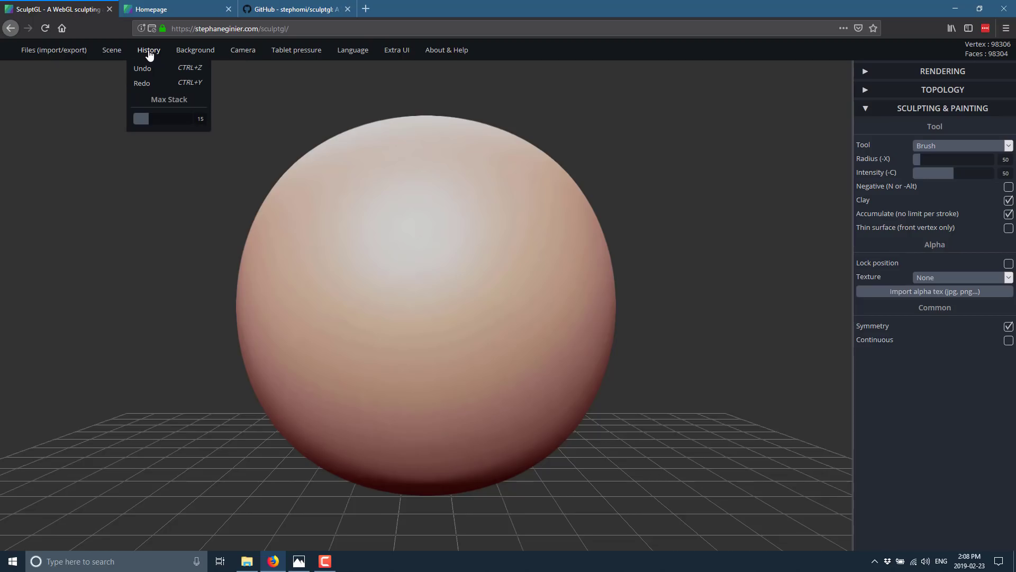
click(195, 50)
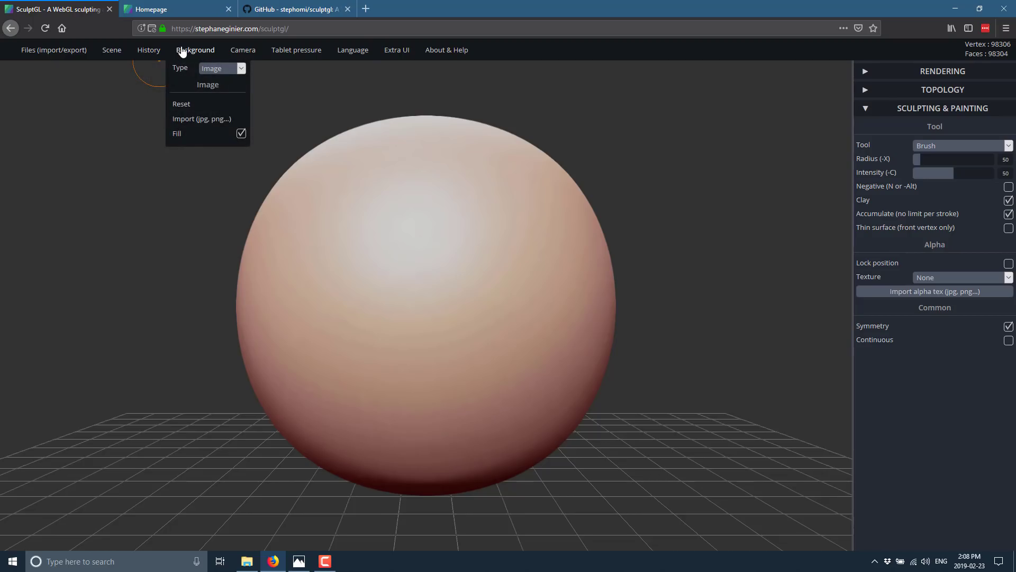
click(243, 50)
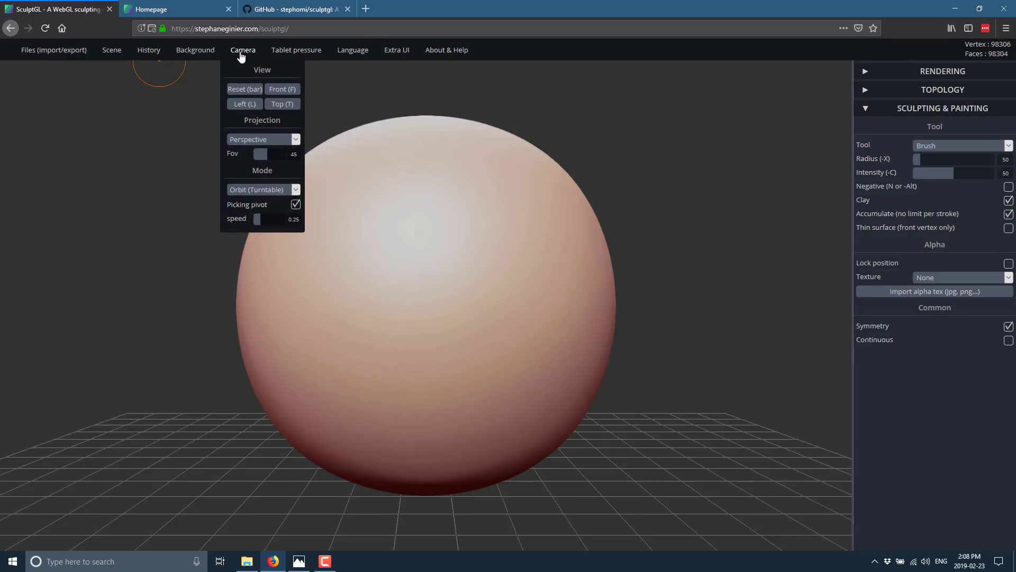
click(297, 50)
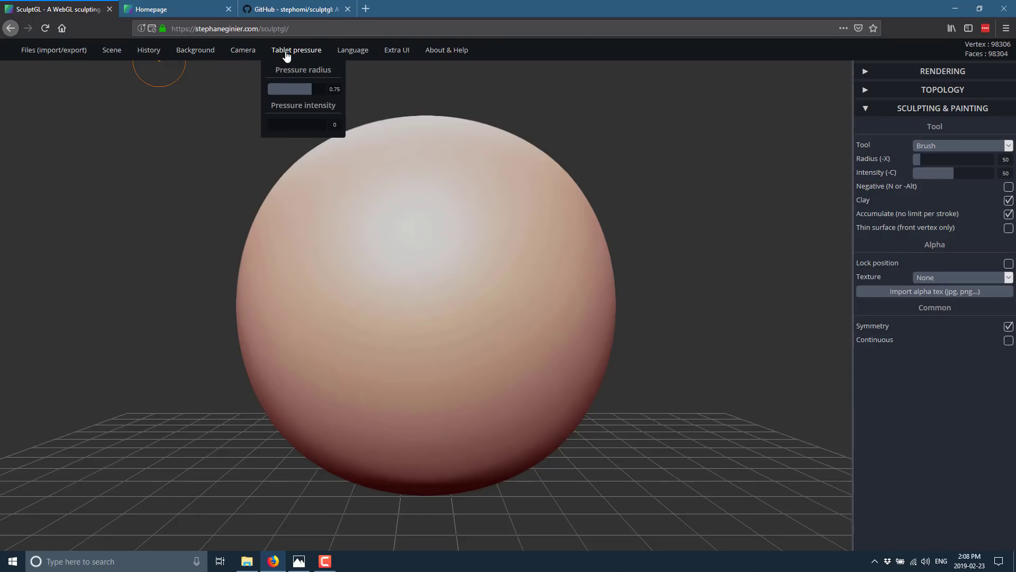
click(397, 50)
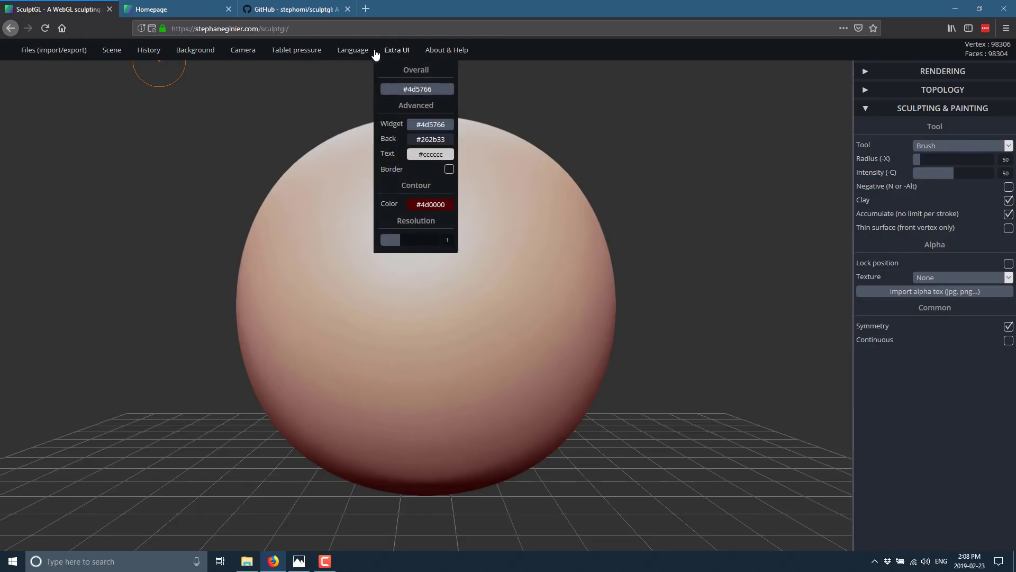
click(352, 49)
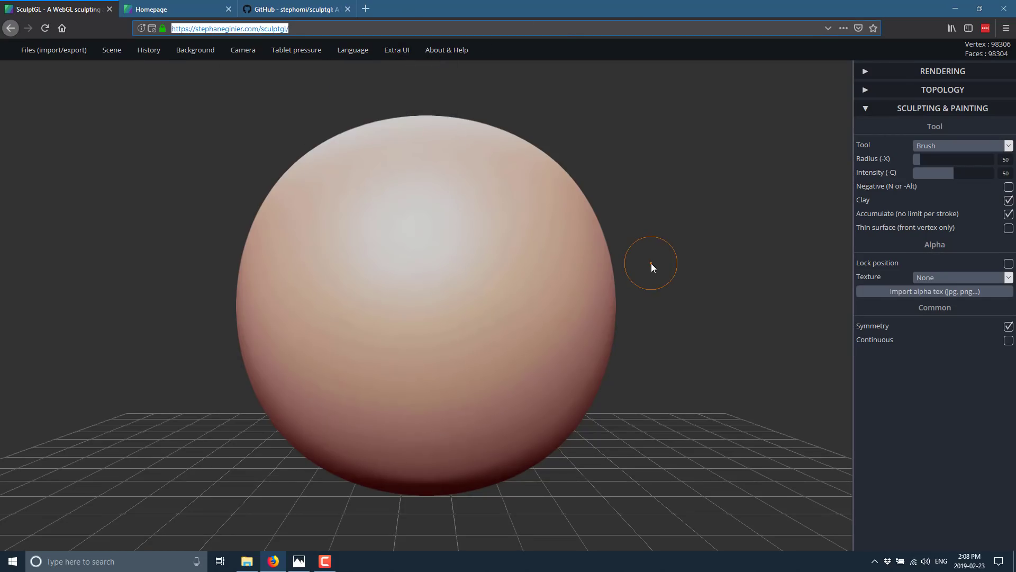
mouse_move(828, 323)
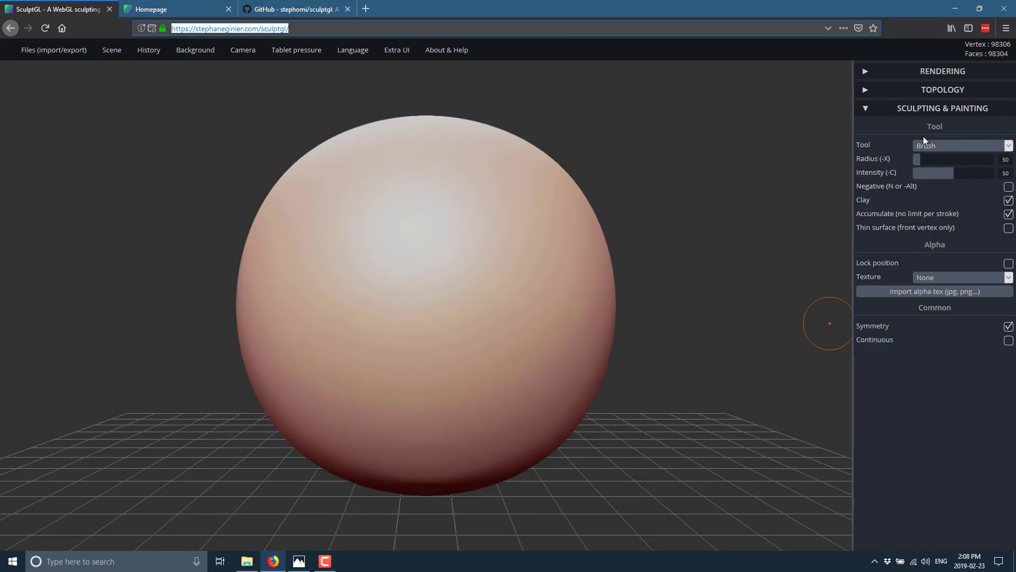
click(961, 145)
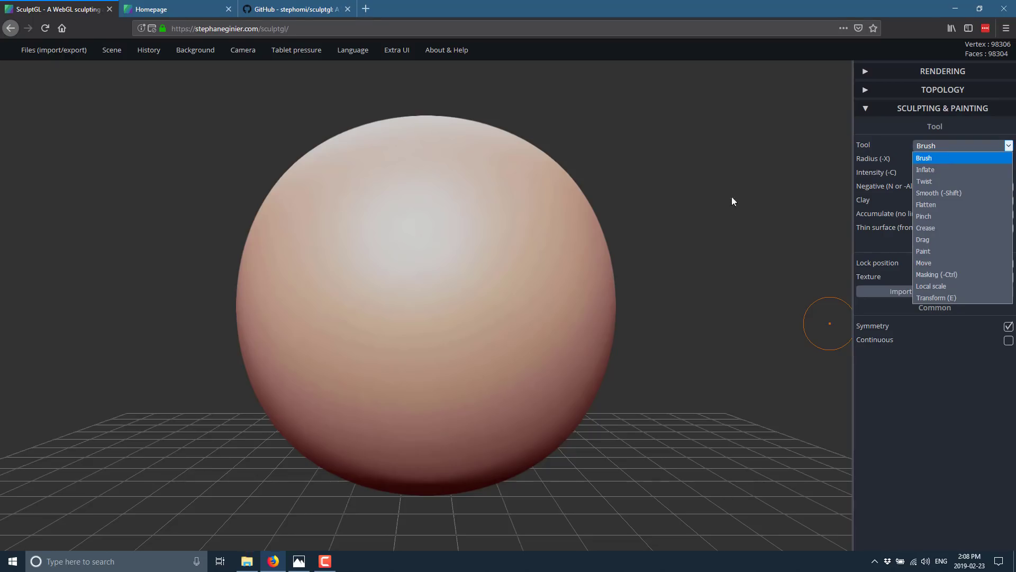
mouse_move(486, 279)
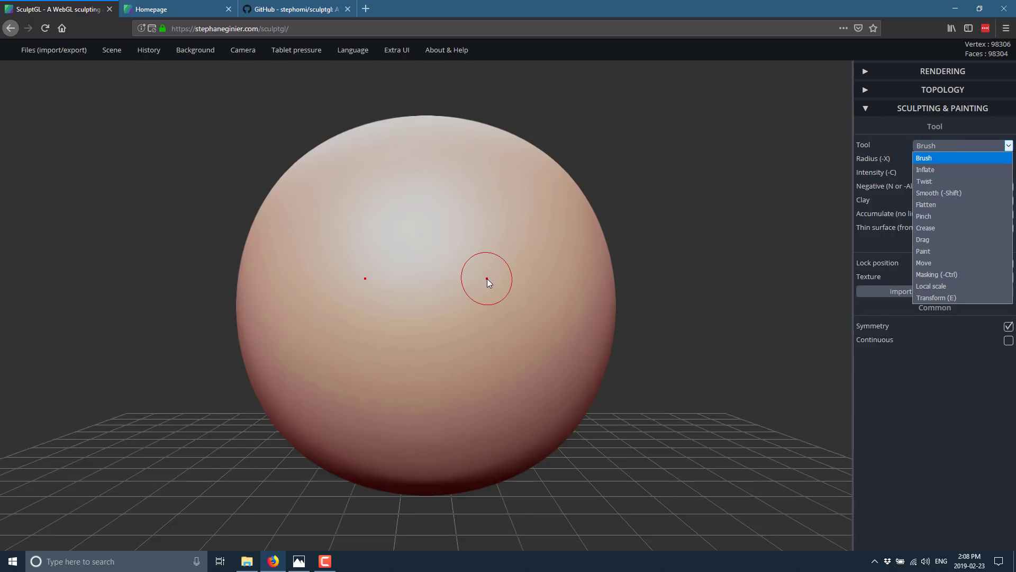
click(923, 158)
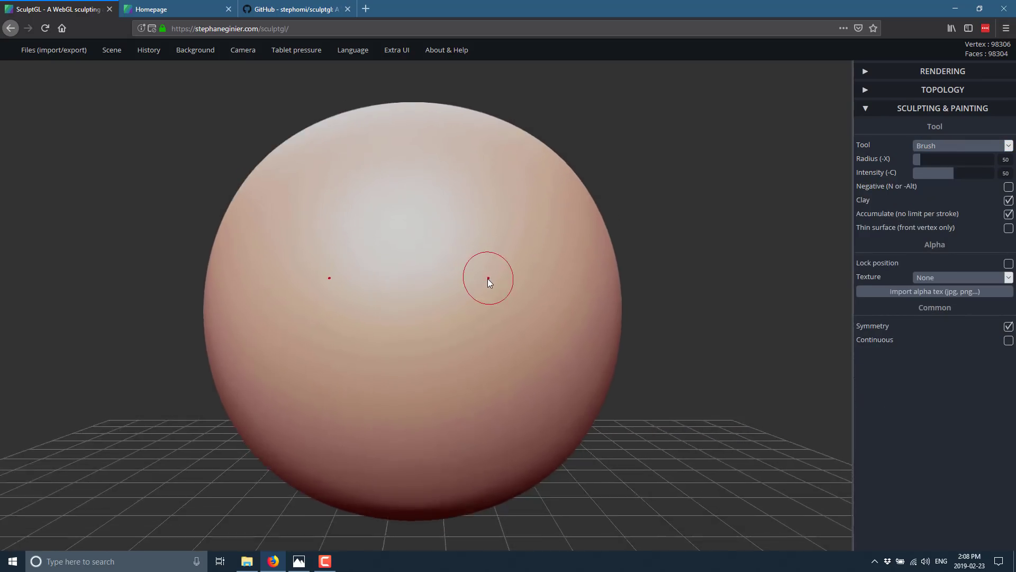
Step: Brush wavy clay ridges onto the sphere and enlarge the radius for broad lumpy reshaping
drag(489, 282, 476, 284)
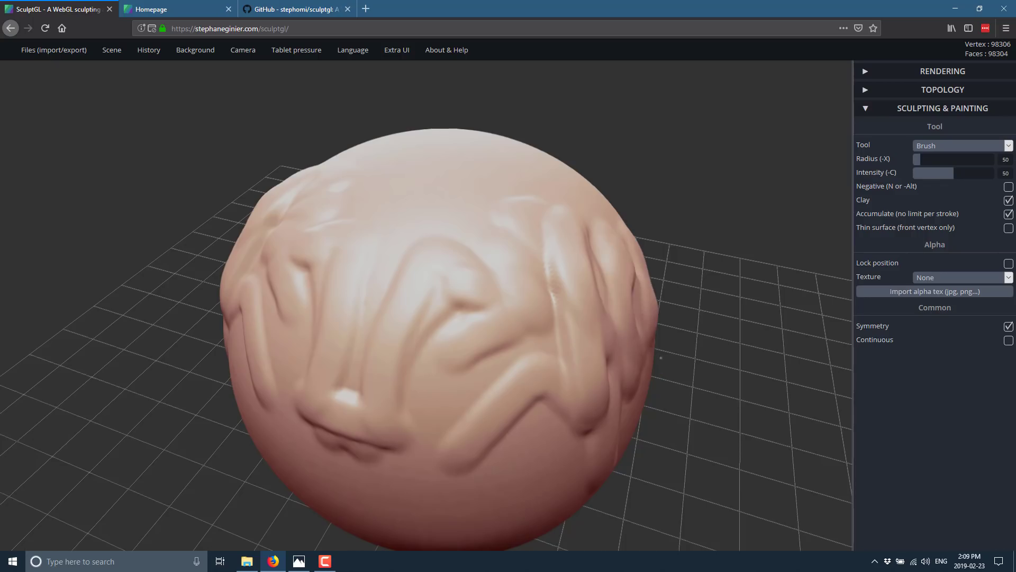
drag(916, 159, 953, 159)
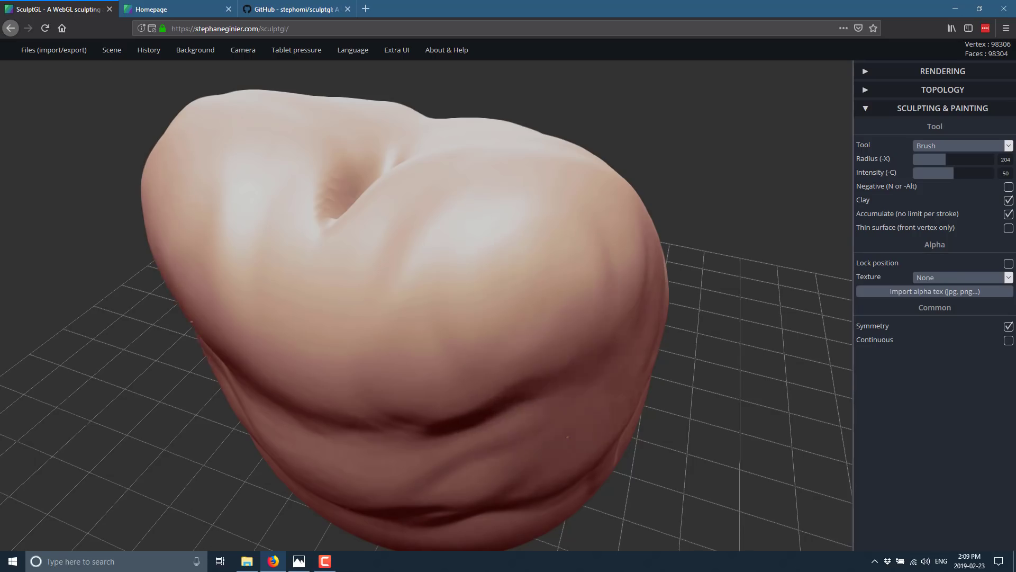
Step: Raise small bumps with Inflate, try Twist, then soften them away with Smooth
click(961, 145)
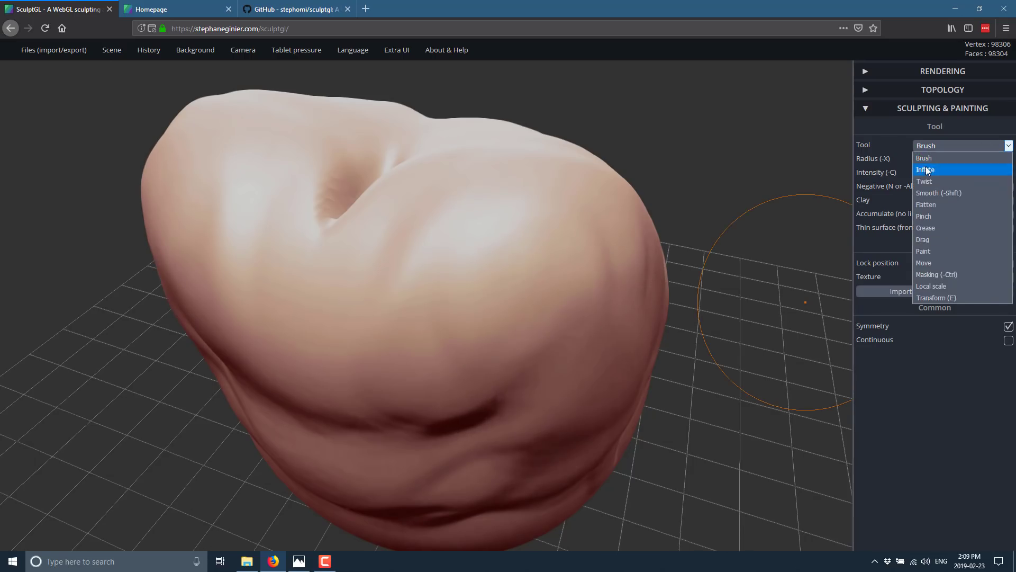
click(925, 169)
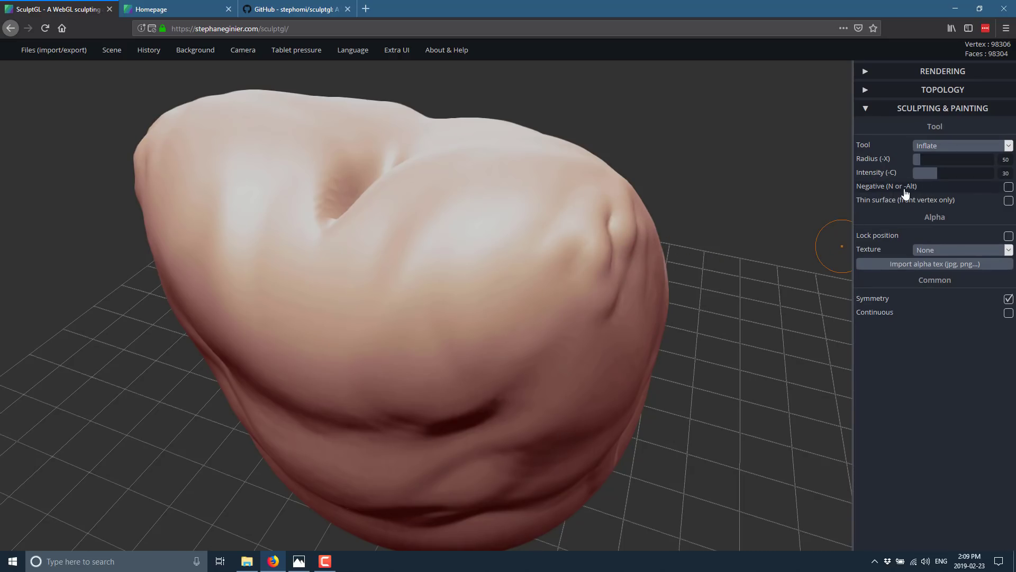
click(963, 145)
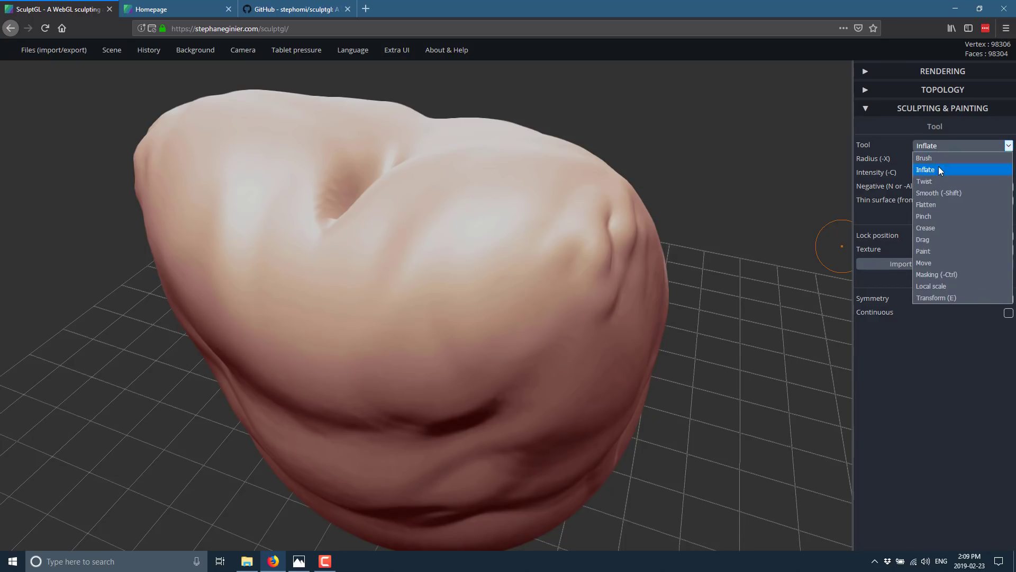
click(925, 181)
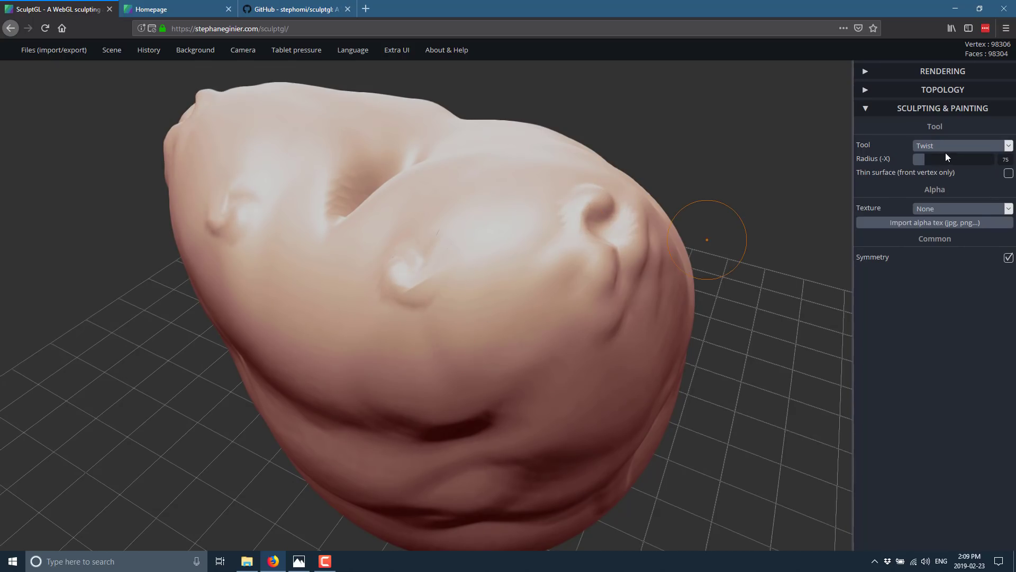
click(962, 145)
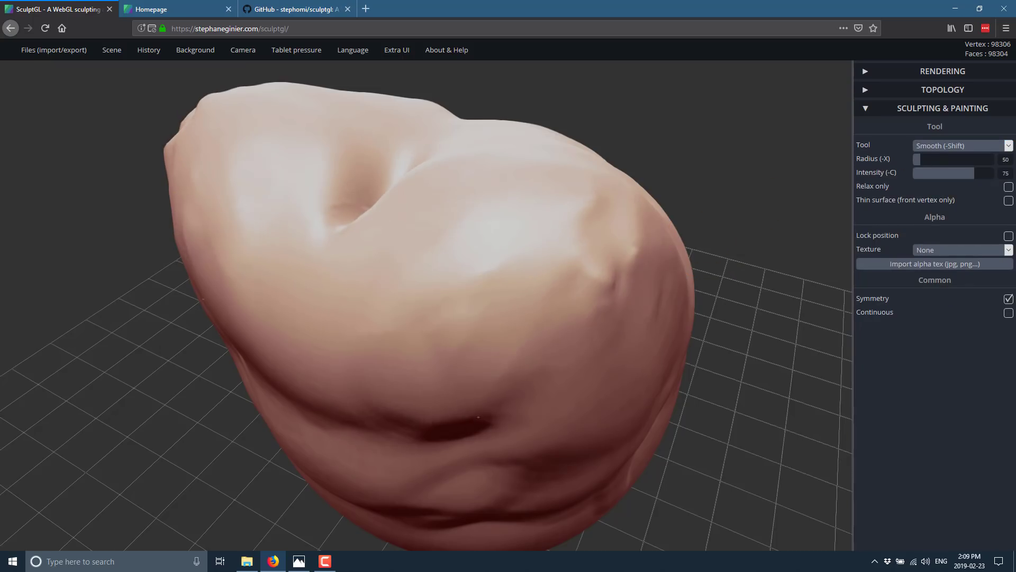
Step: Flatten the form's upper surface using the Flatten tool at radius 345
click(1006, 145)
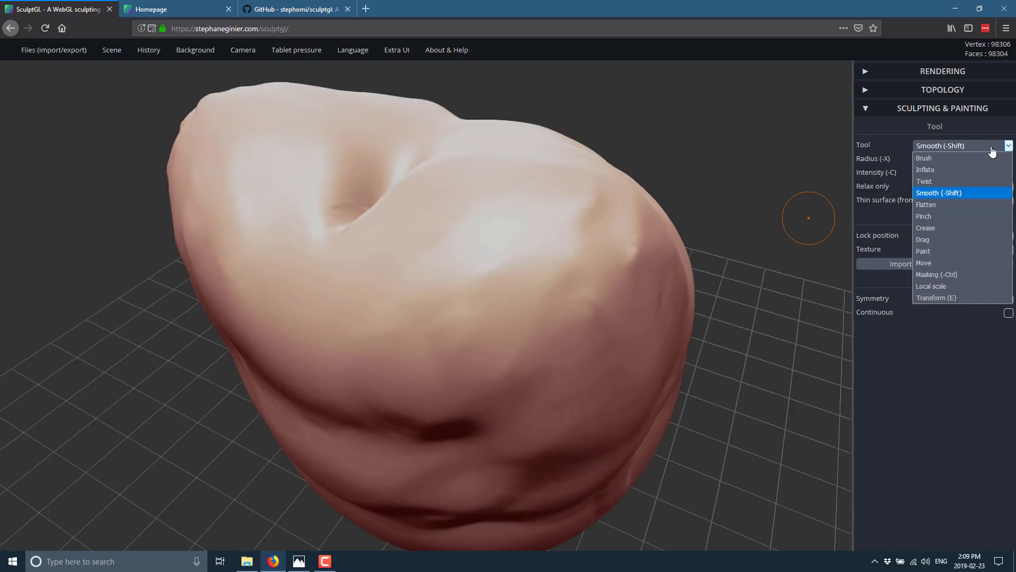
click(926, 204)
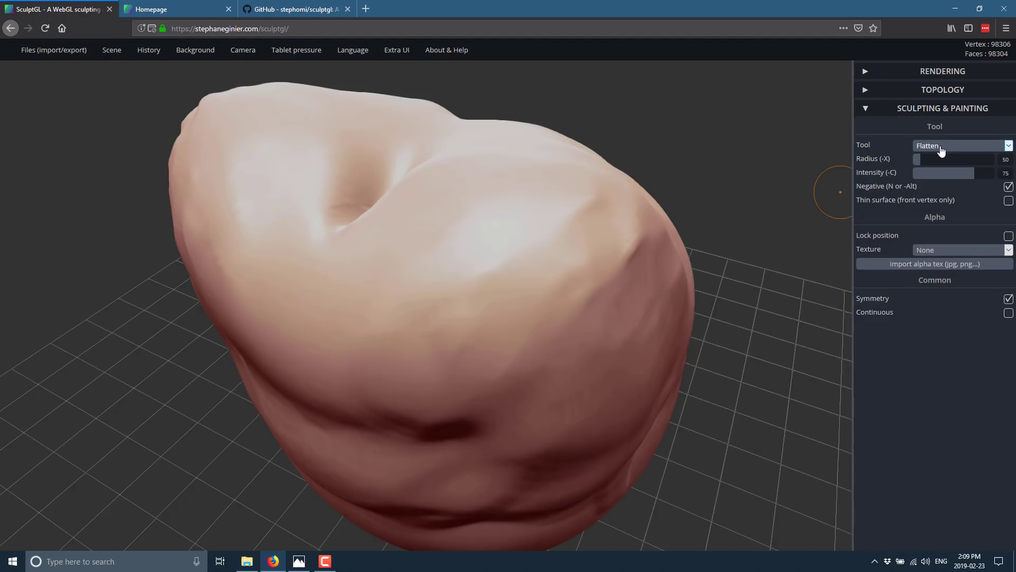
drag(917, 159, 962, 158)
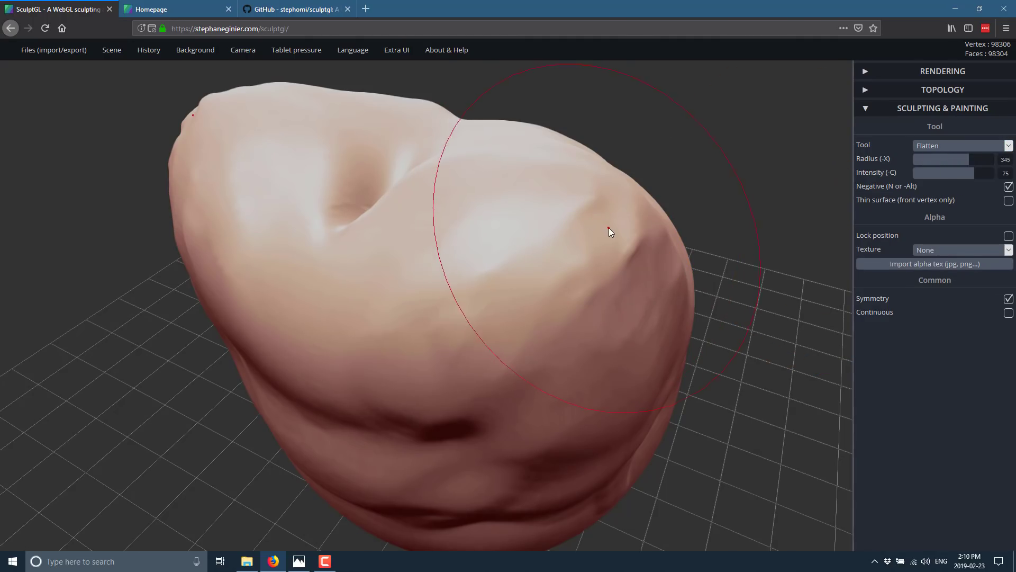
drag(609, 232, 781, 406)
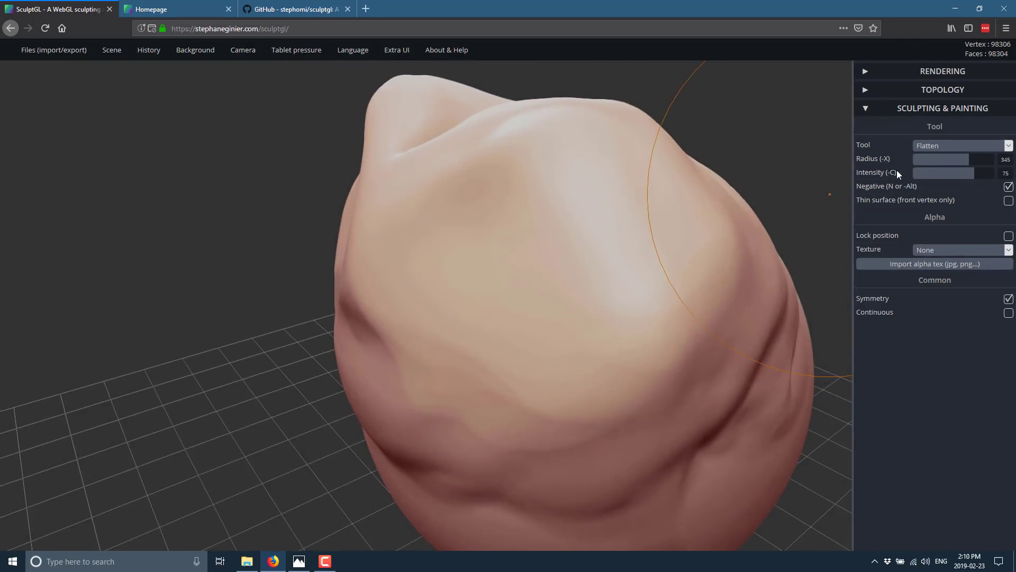
Step: Switch through Pinch to Crease and carve sharp grooves across the front surface
click(962, 145)
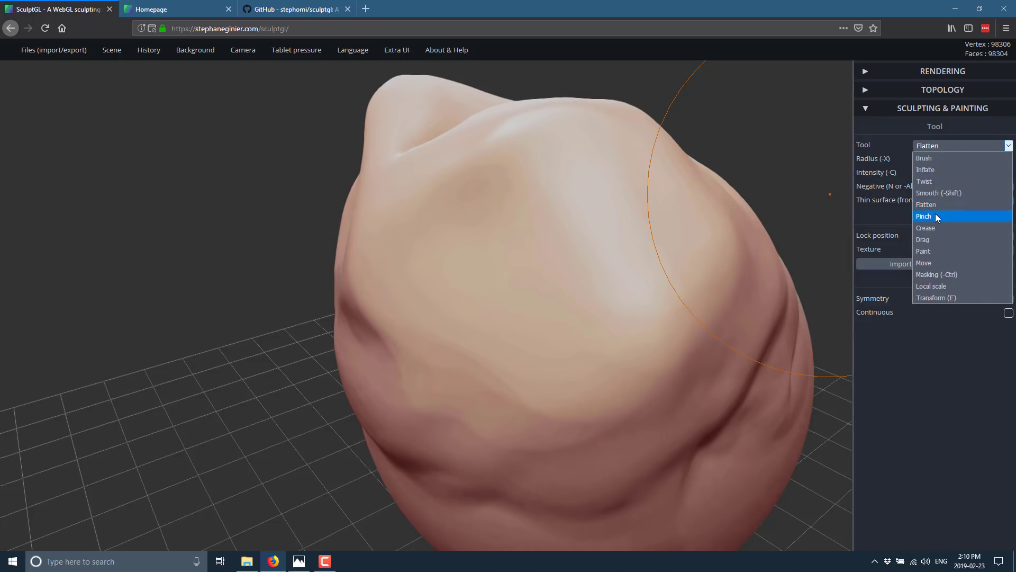
click(925, 216)
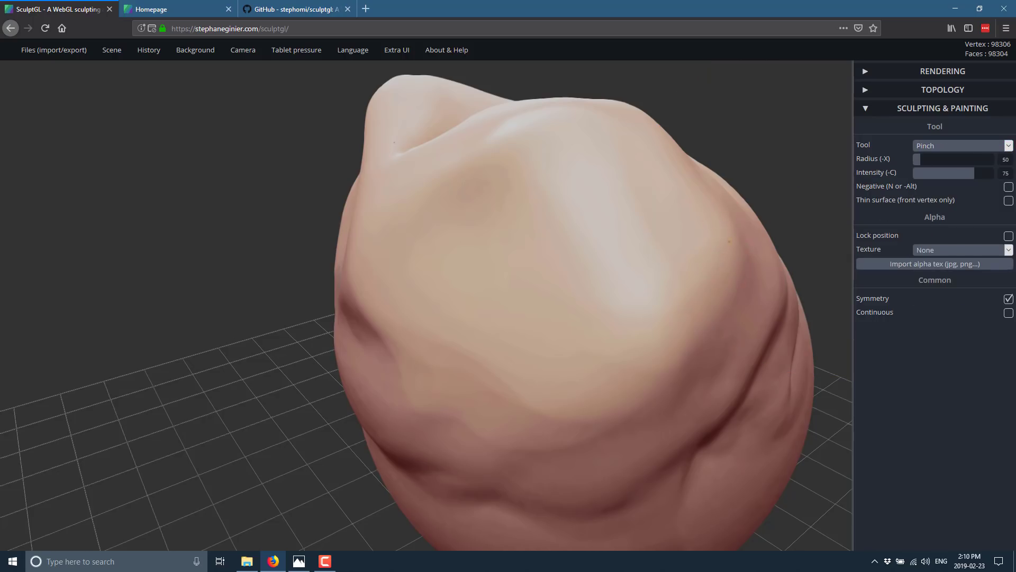
mouse_move(611, 126)
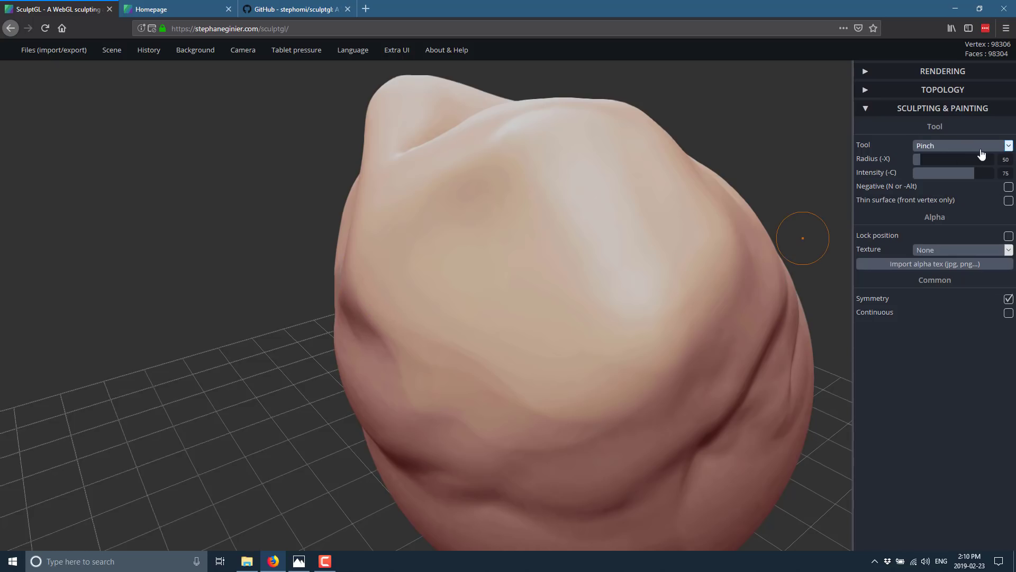
click(961, 145)
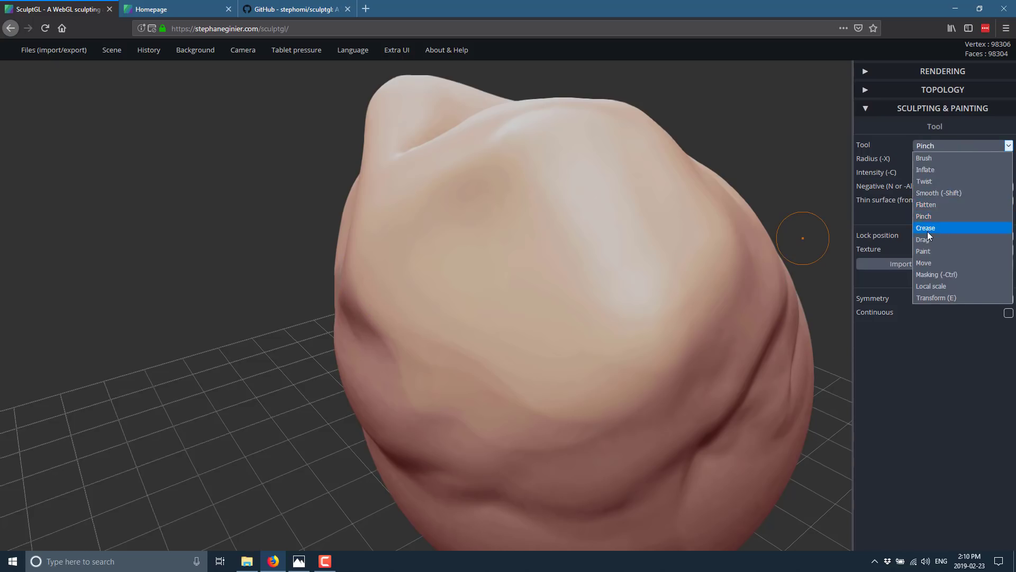
click(925, 228)
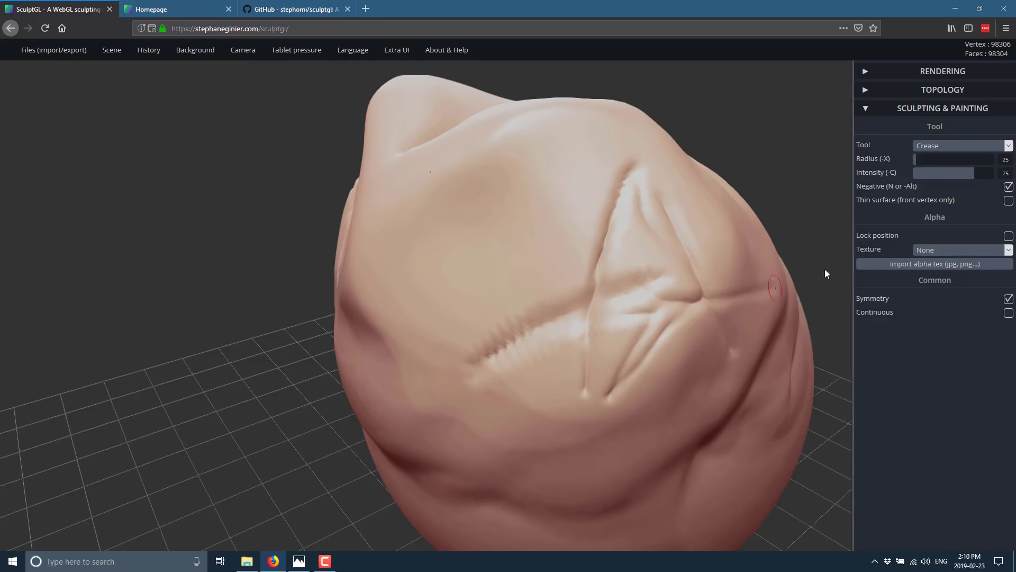
click(963, 145)
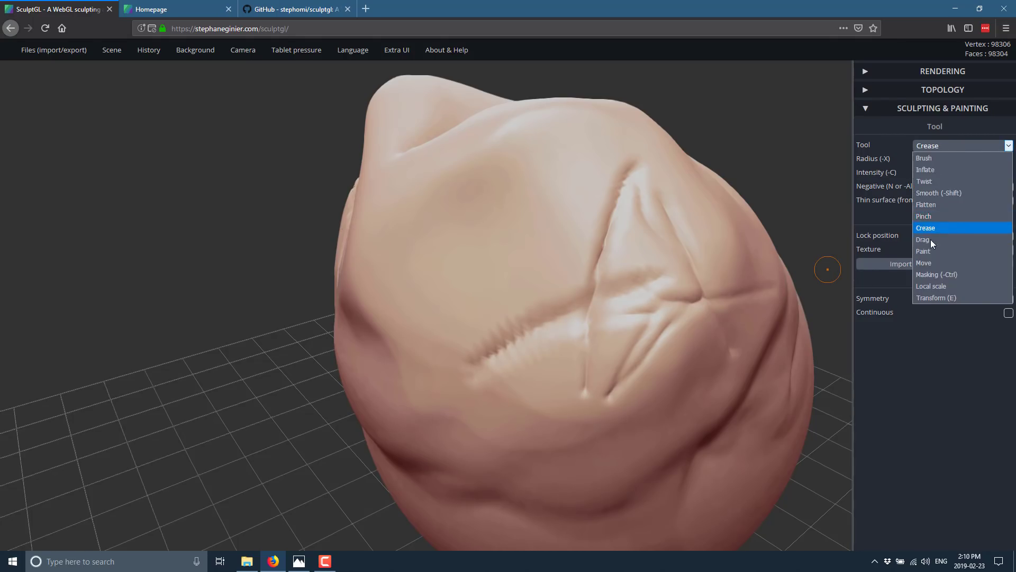
Step: Pull a horn-like spike out of the form with the Drag tool
click(923, 239)
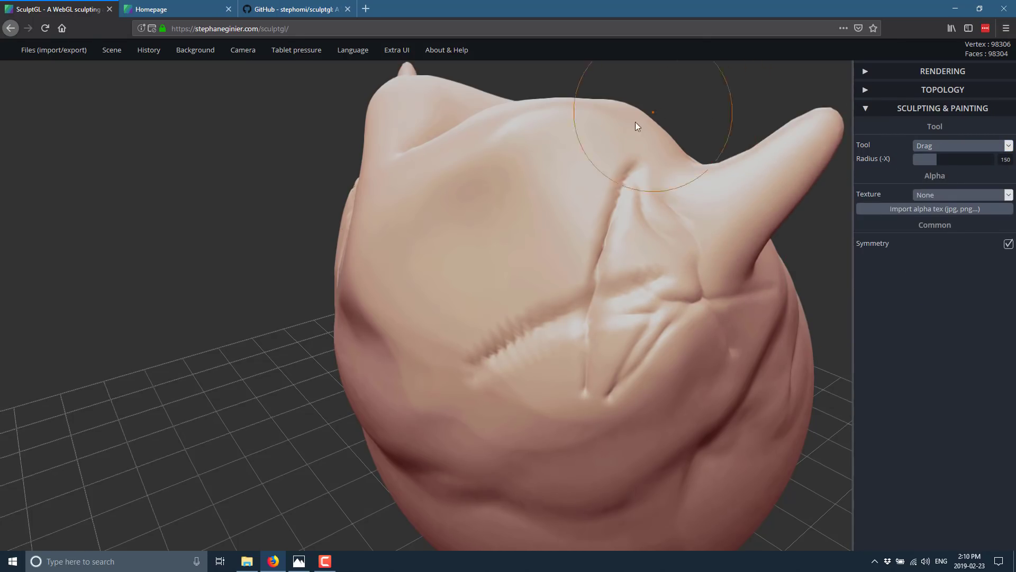
drag(635, 126, 489, 363)
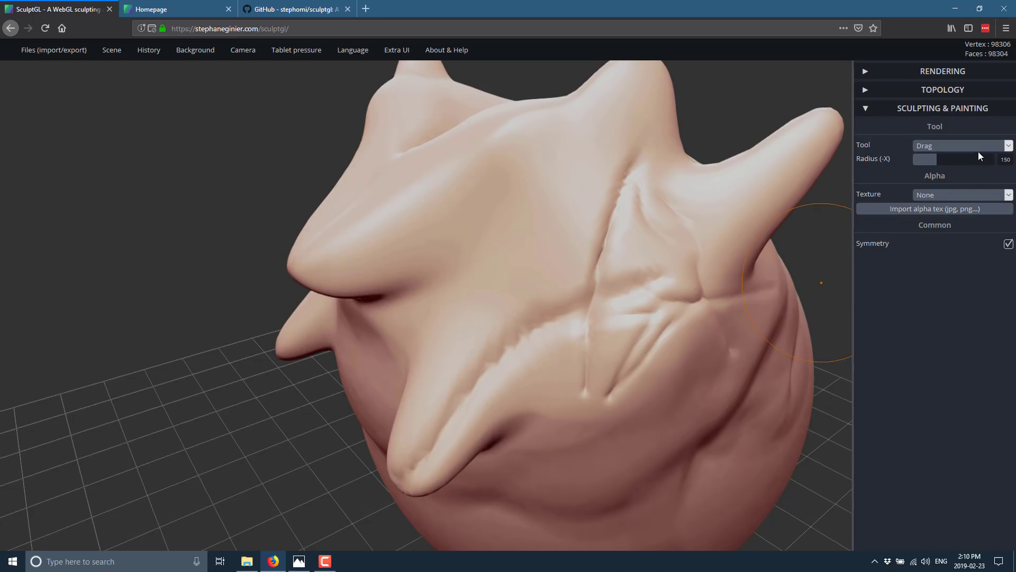
click(963, 145)
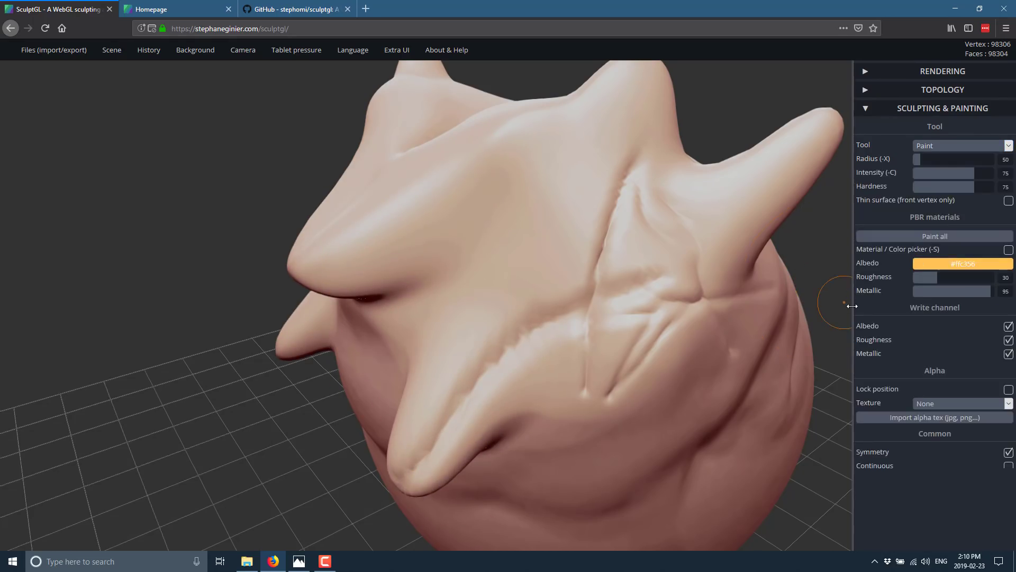
mouse_move(656, 206)
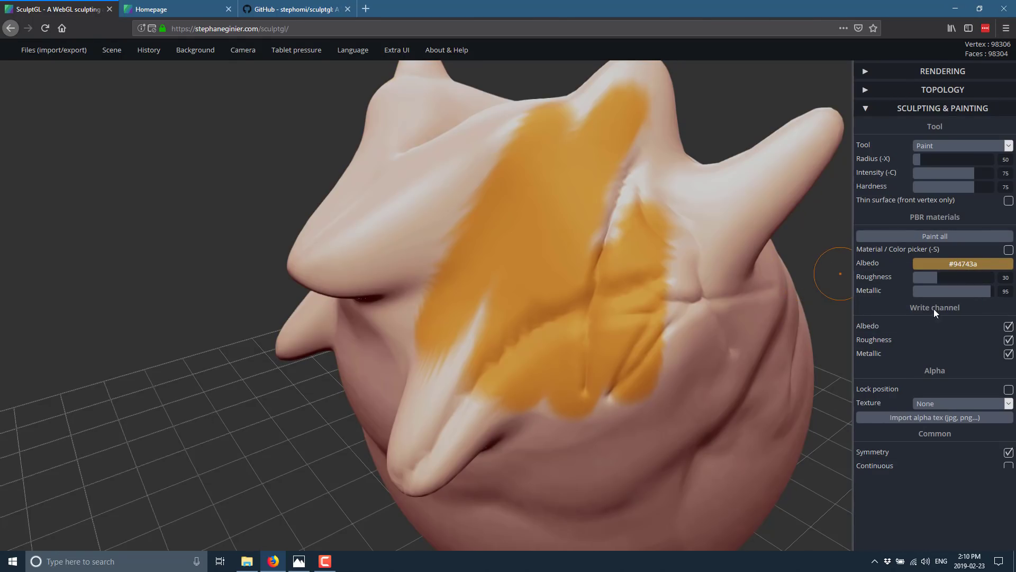
Step: Paint the surface with orange and darker brown Albedo colours
click(962, 264)
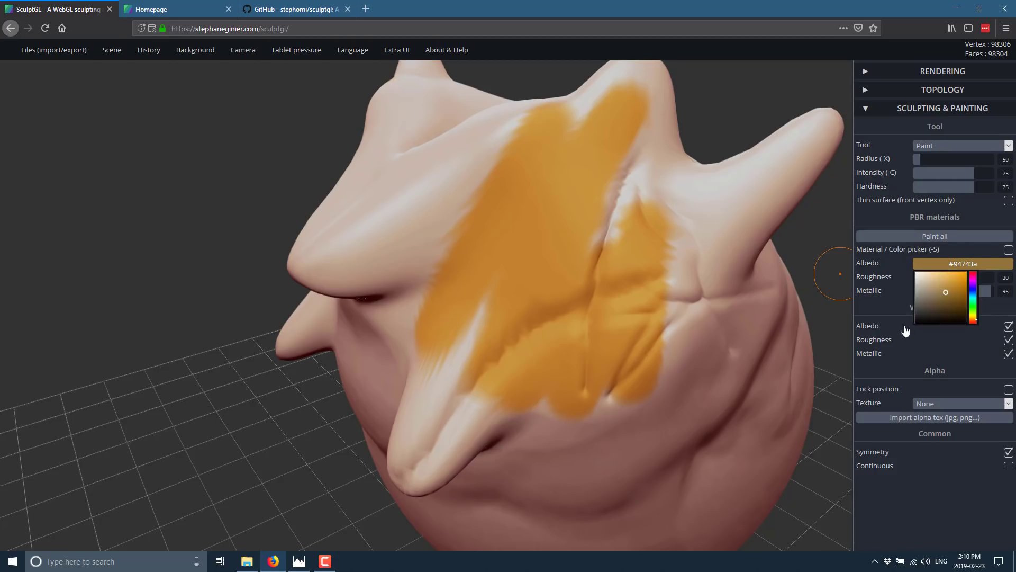
click(531, 207)
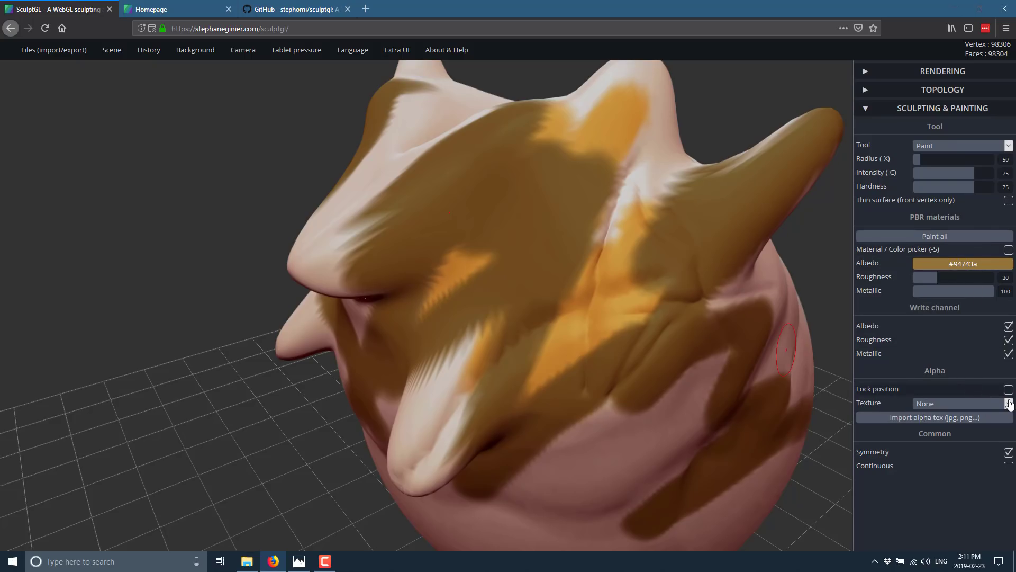
click(962, 403)
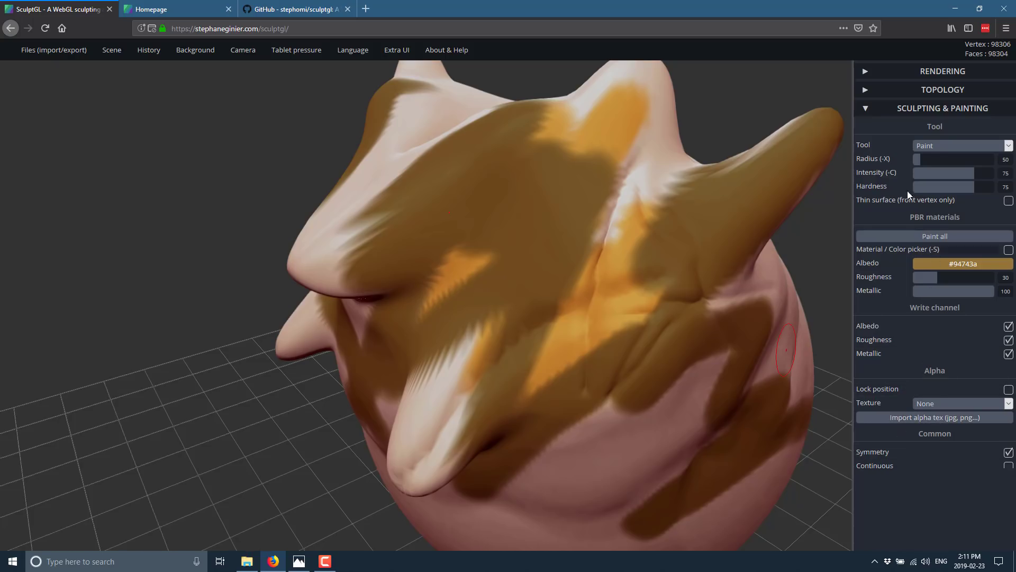
mouse_move(953, 135)
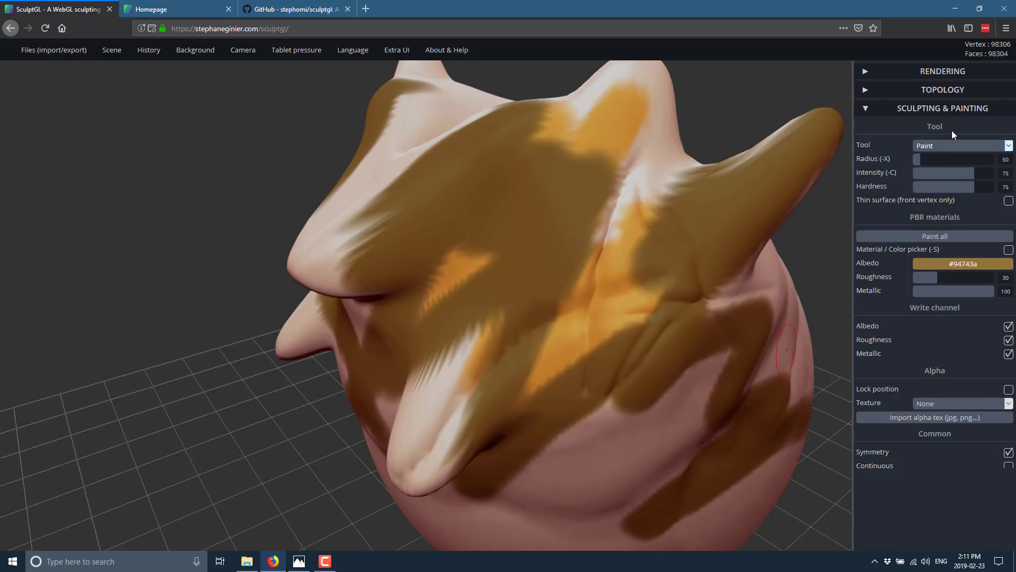
click(962, 145)
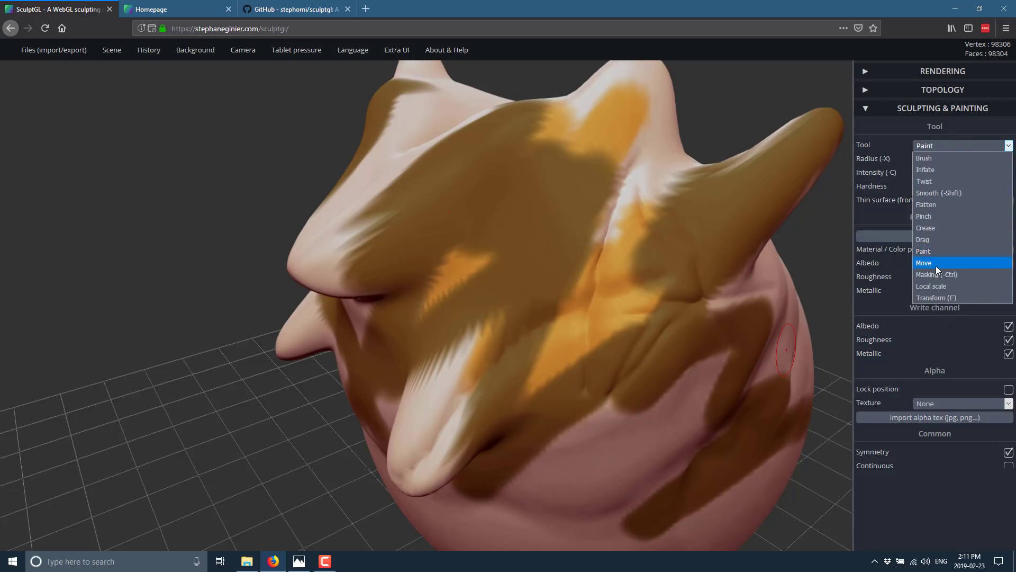
Step: Pull the painted upper surface into a large new fold with Move, then select Local scale
click(923, 263)
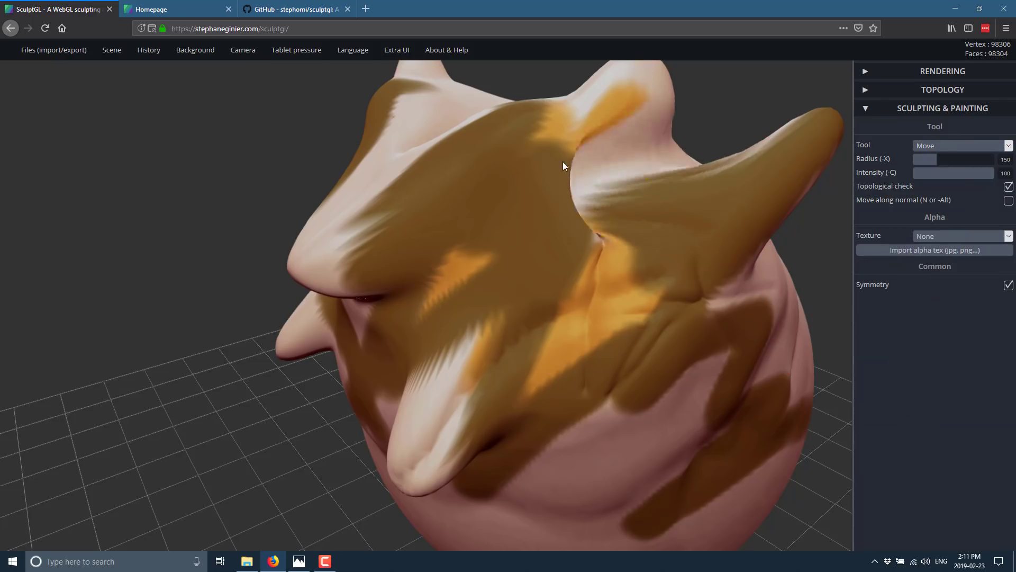
drag(563, 166, 363, 258)
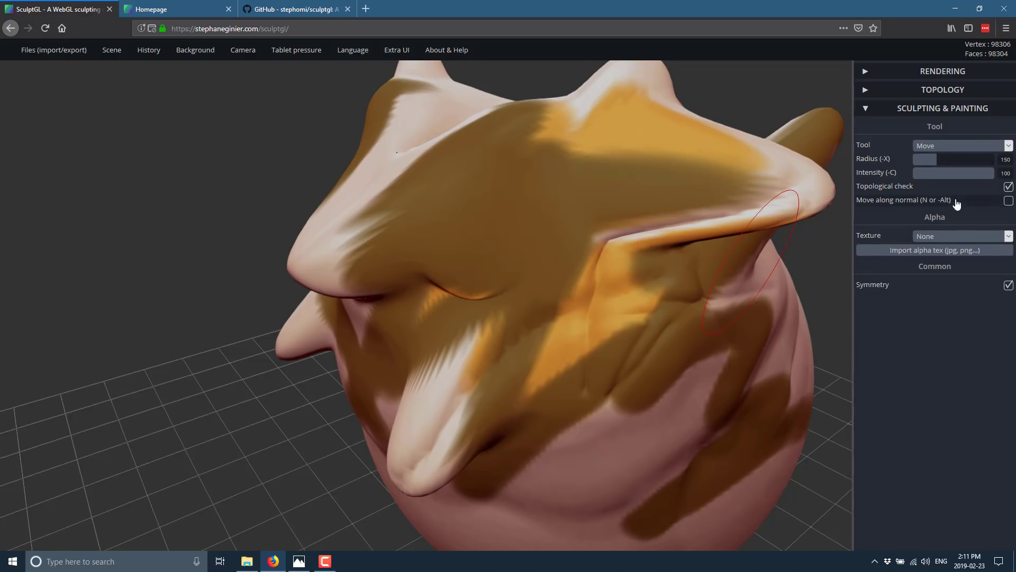
click(961, 145)
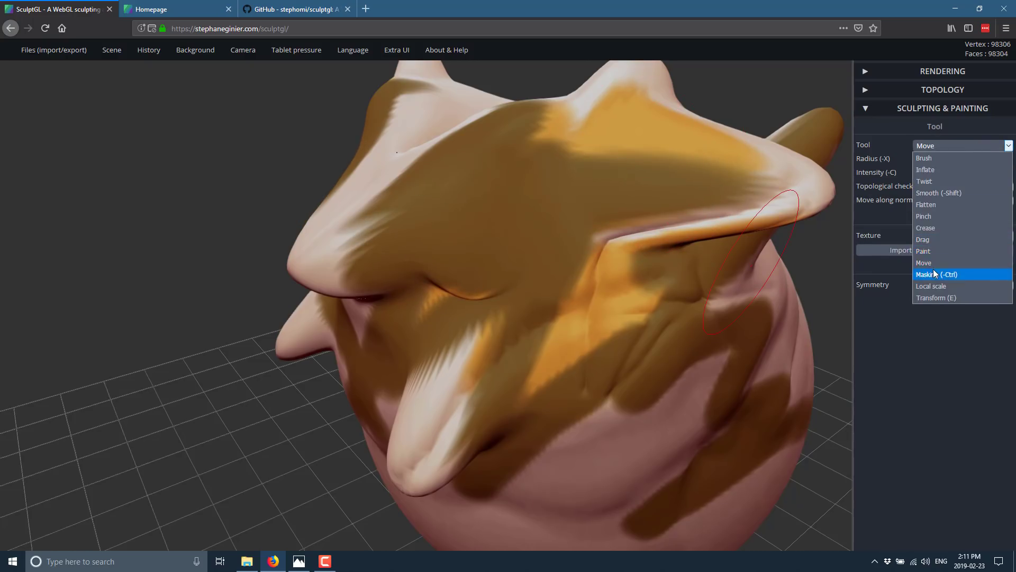
click(938, 274)
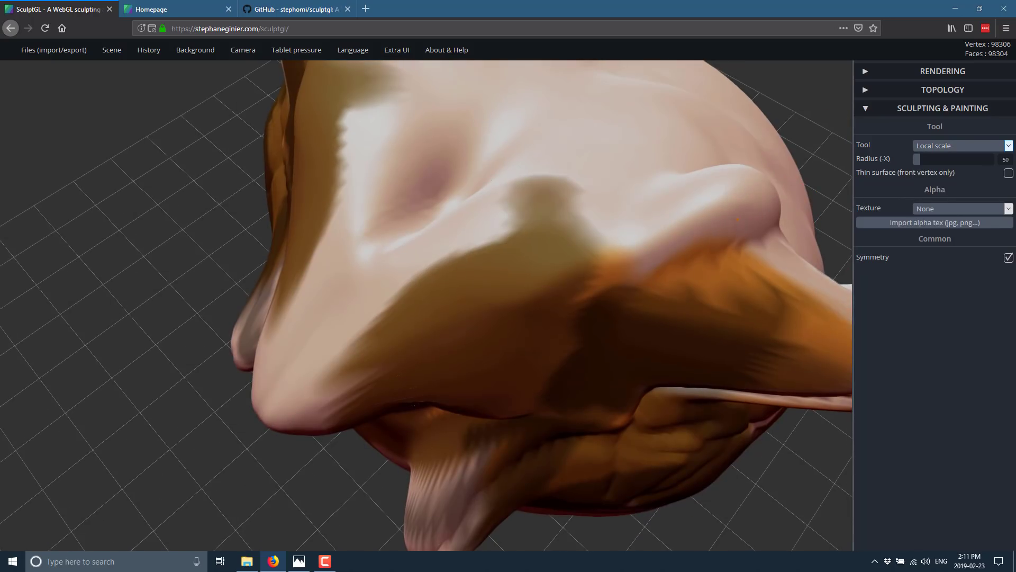
Step: Select the Transform gizmo tool, then undo the last edit from History
click(963, 145)
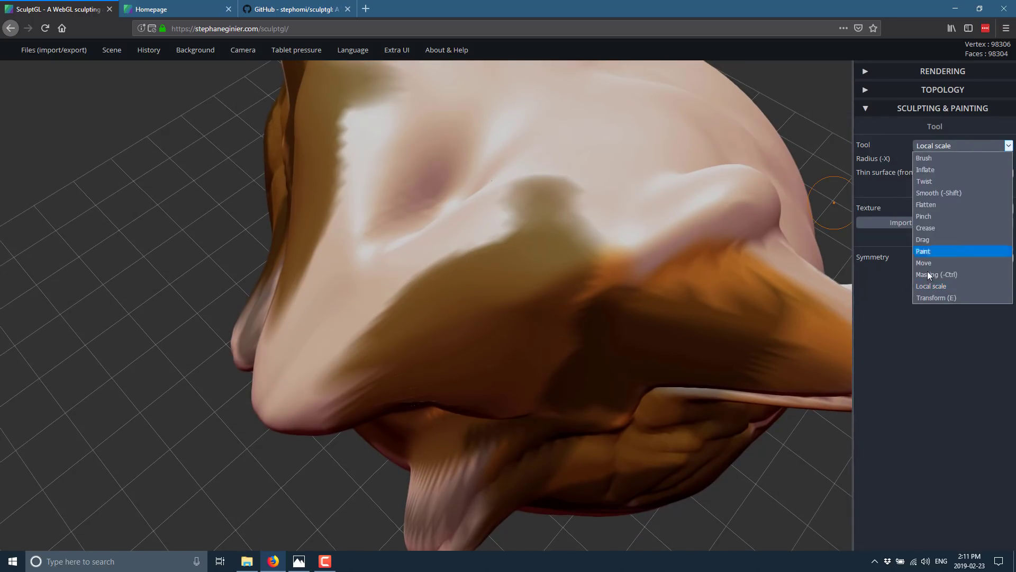
click(936, 297)
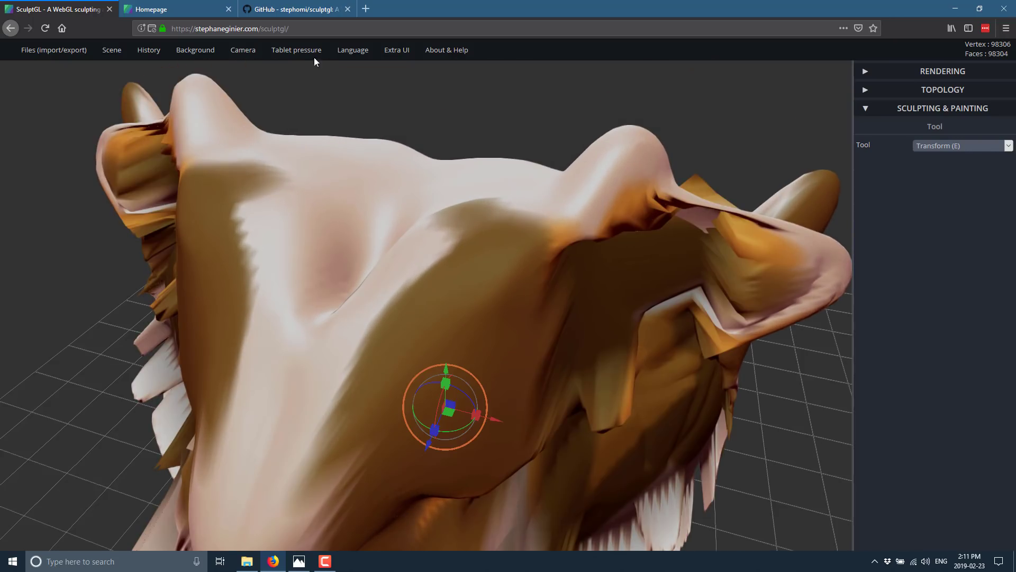
click(148, 50)
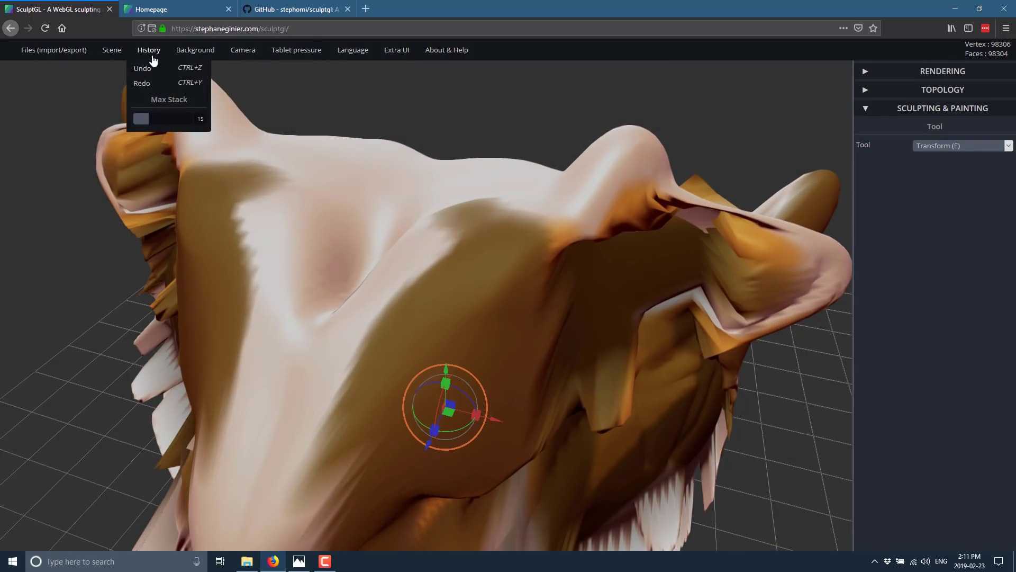
click(645, 340)
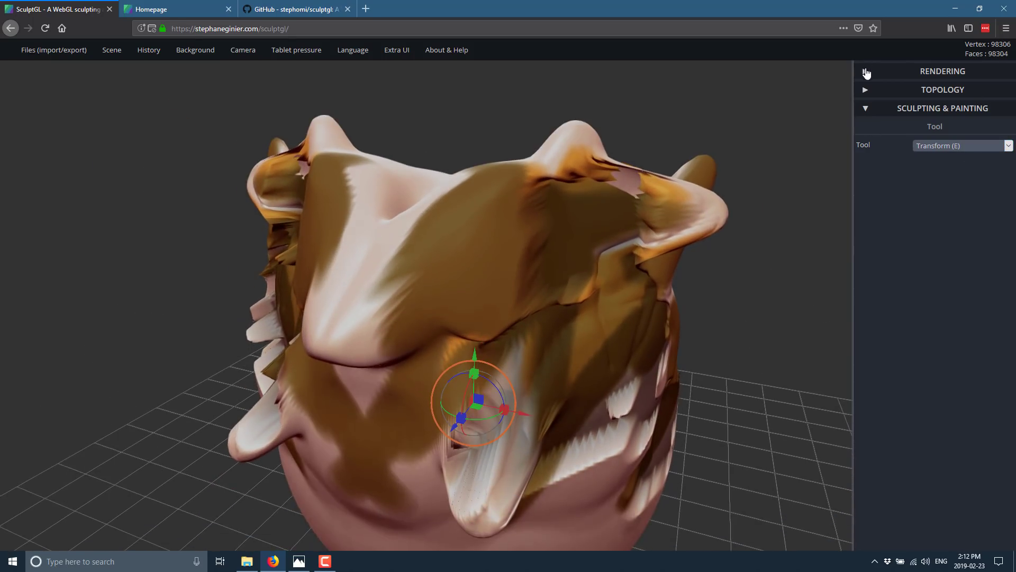
Step: Try the normal and UV shaders, then set shading back to Matcap
click(934, 71)
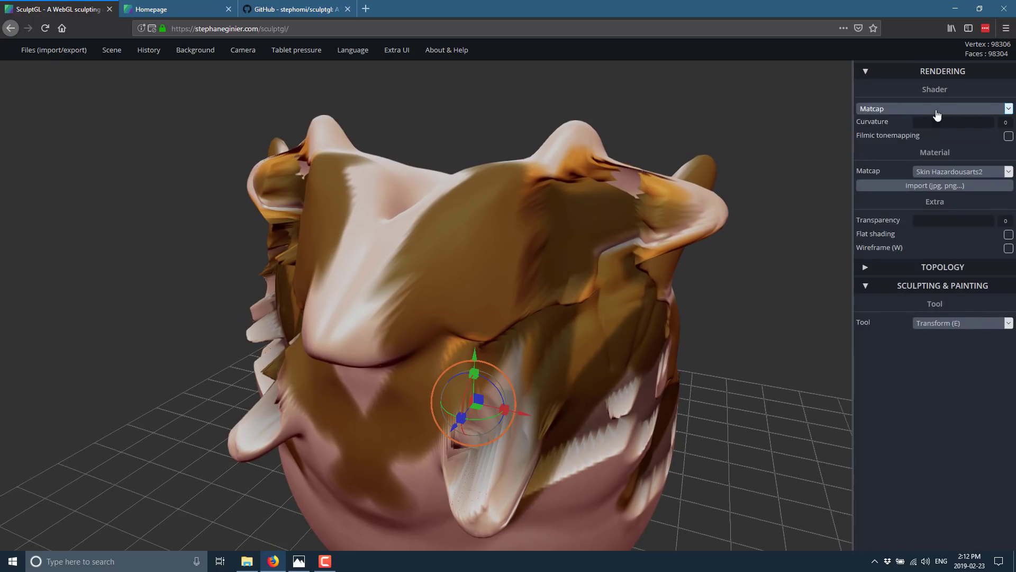
click(934, 108)
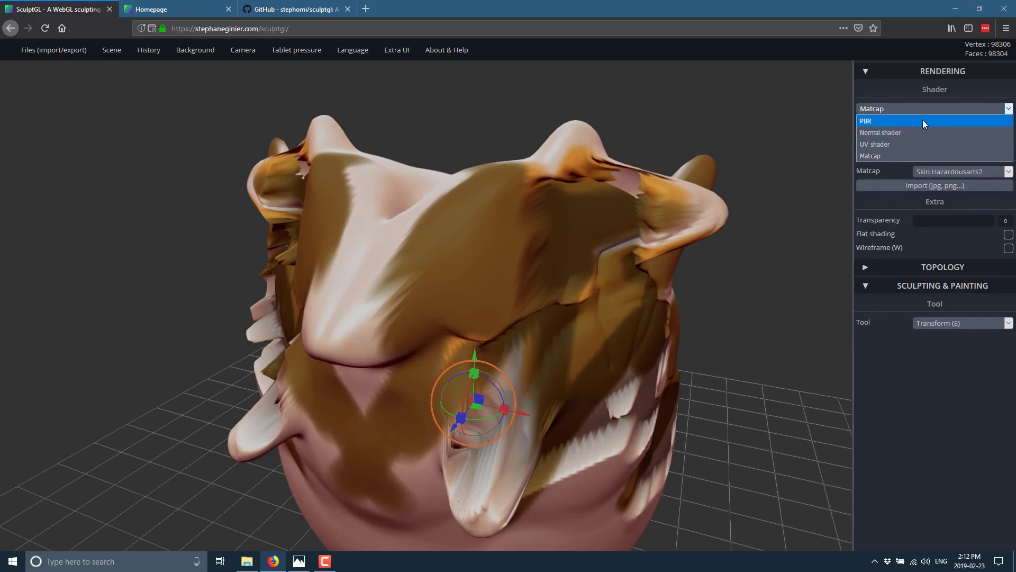
click(880, 132)
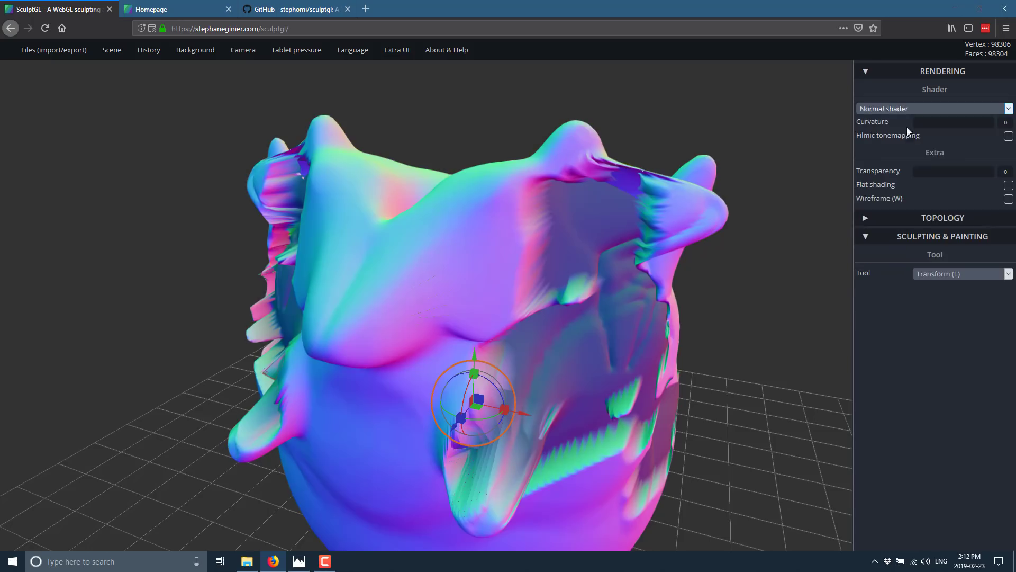
click(934, 108)
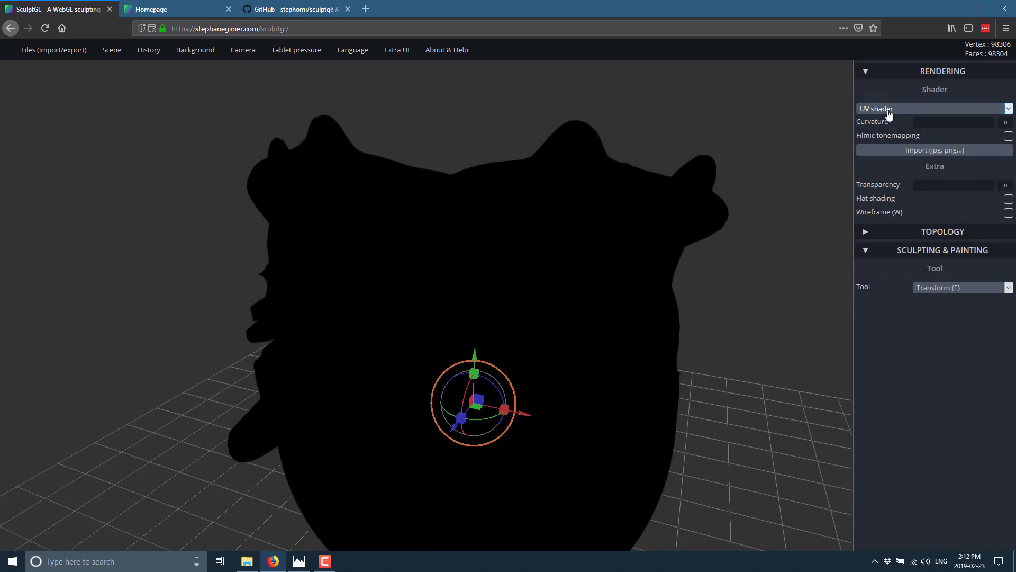
click(934, 108)
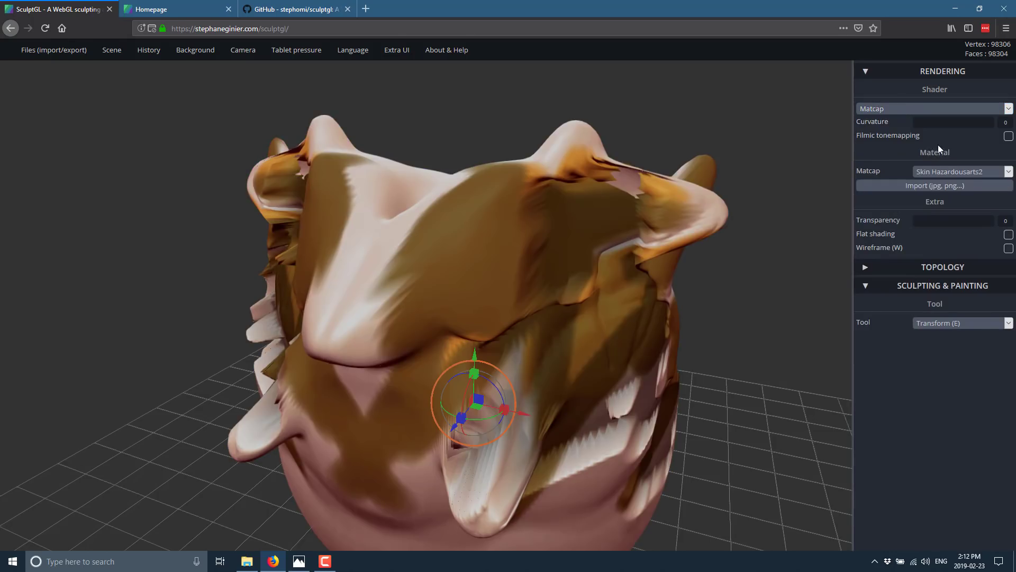
click(962, 172)
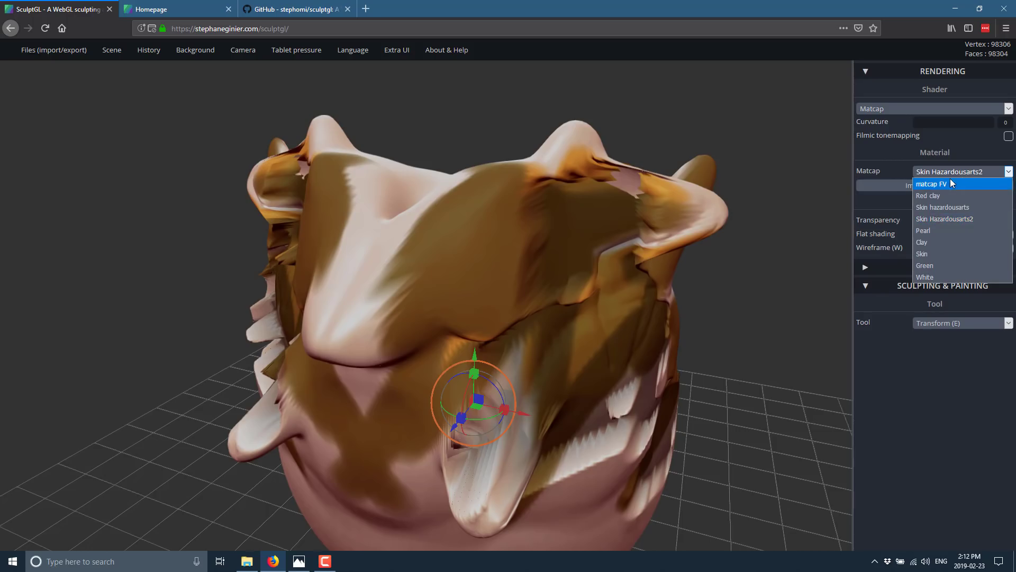
Step: Try matcap FV, Clay and Skin materials, then apply the White matcap
click(930, 183)
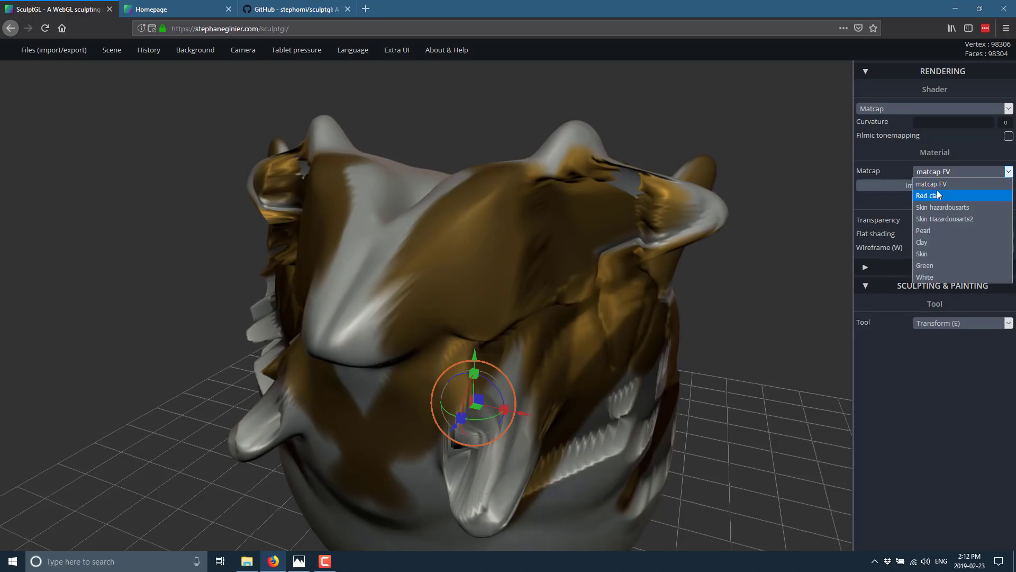
click(945, 218)
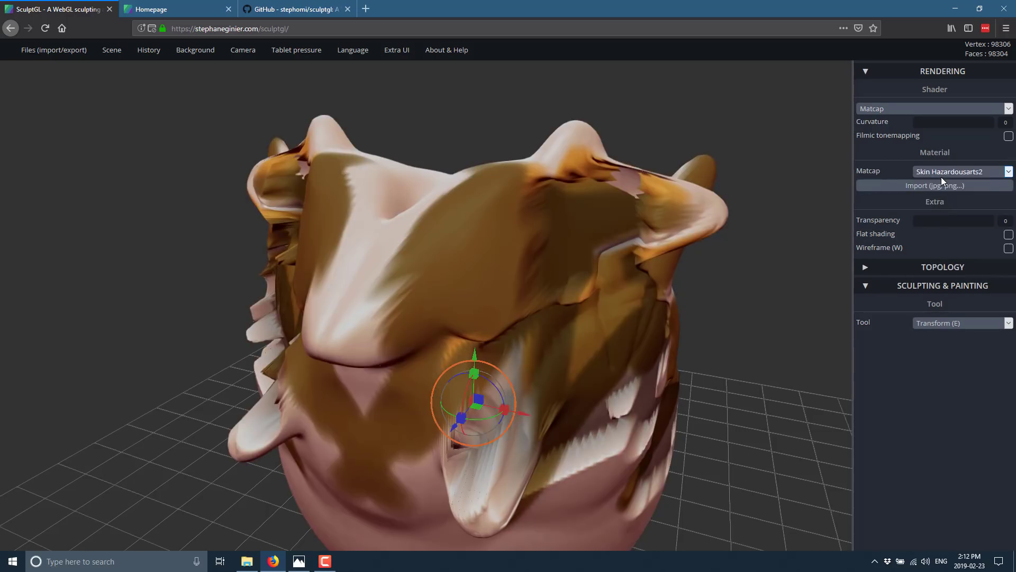
click(963, 170)
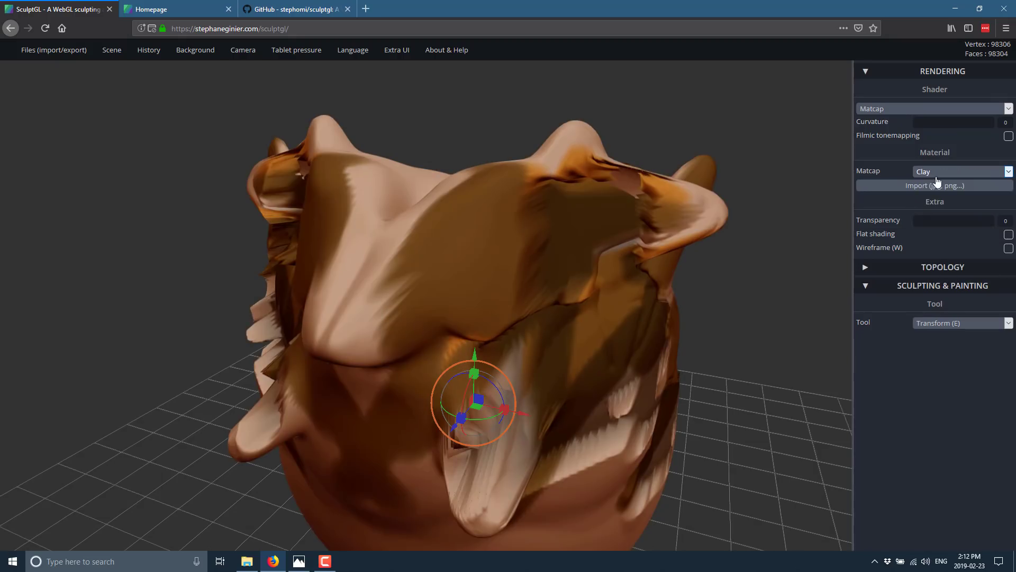
click(962, 172)
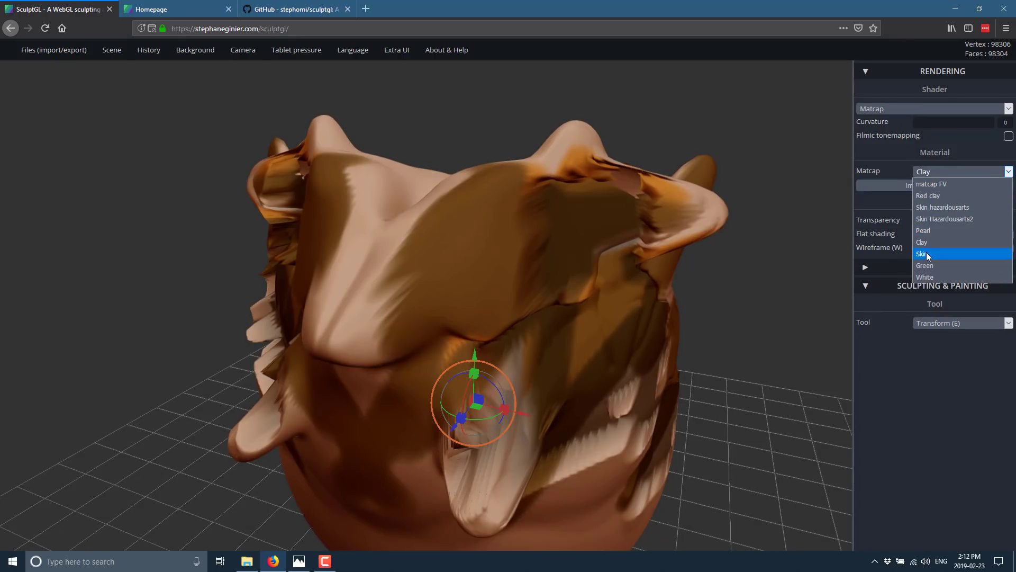
click(922, 253)
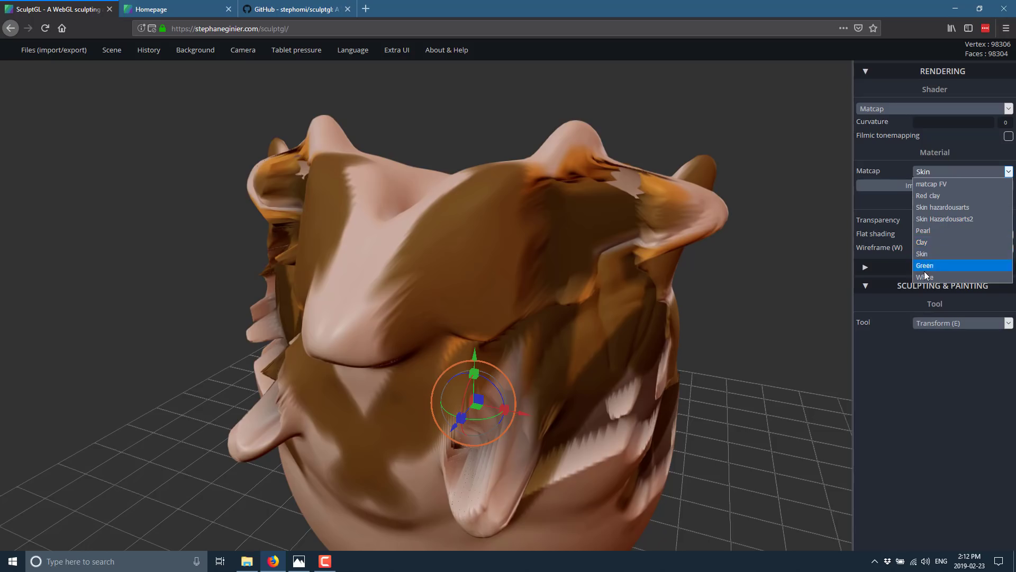
click(924, 276)
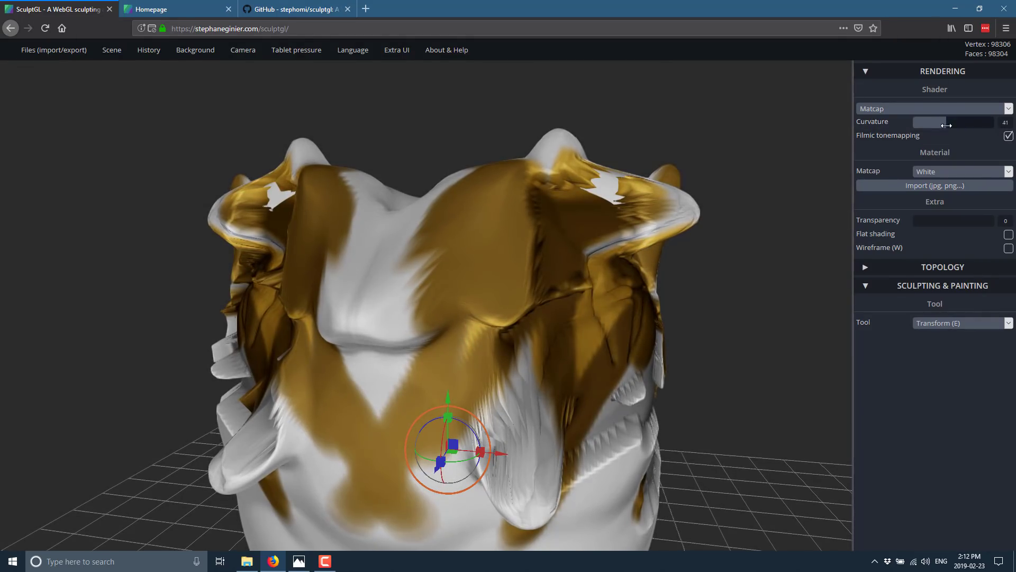
Step: Raise curvature to 65 and enable the wireframe overlay with flat shading on the sculpt
drag(936, 122, 965, 122)
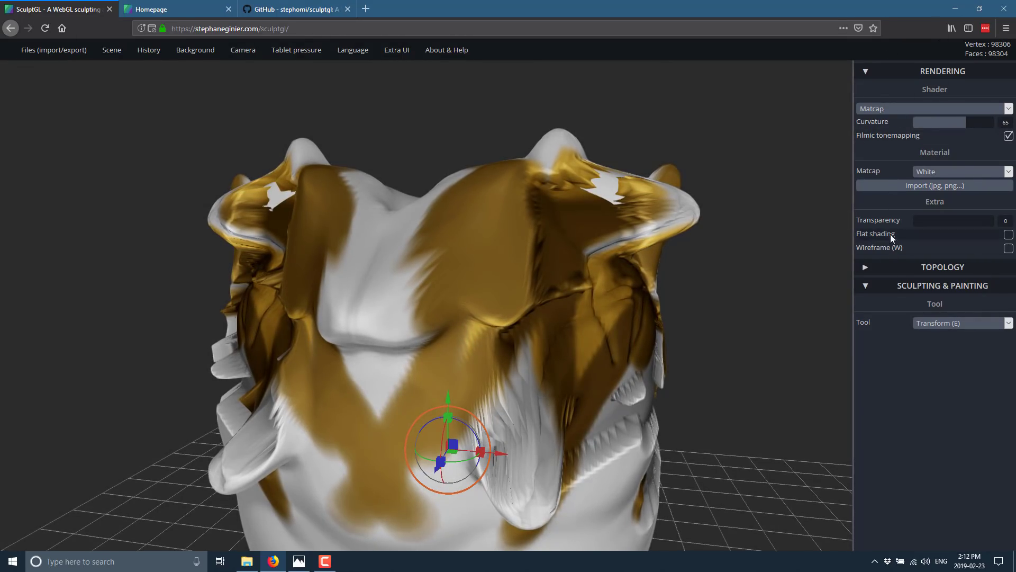
click(1009, 248)
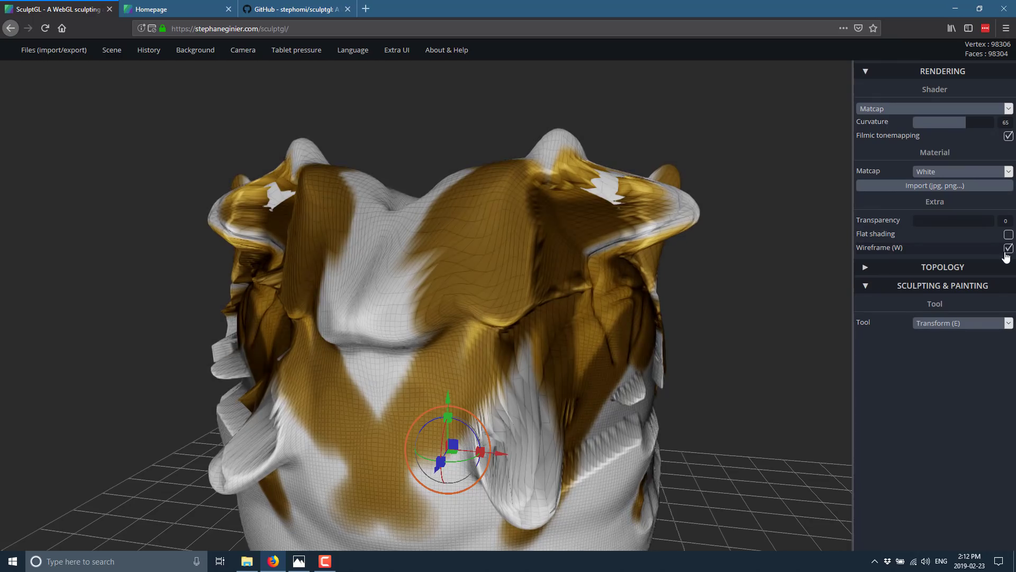
click(1009, 248)
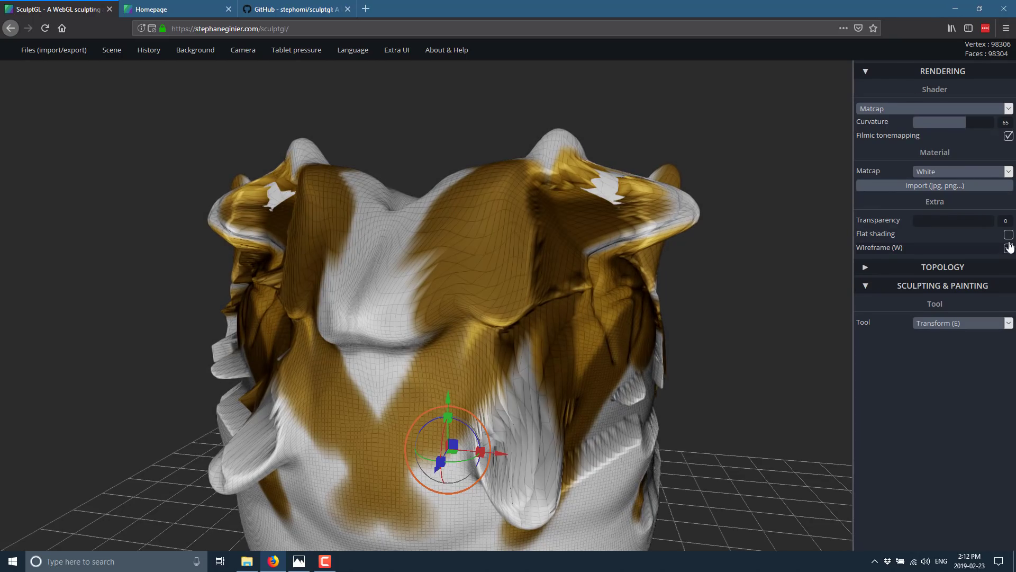
click(1008, 248)
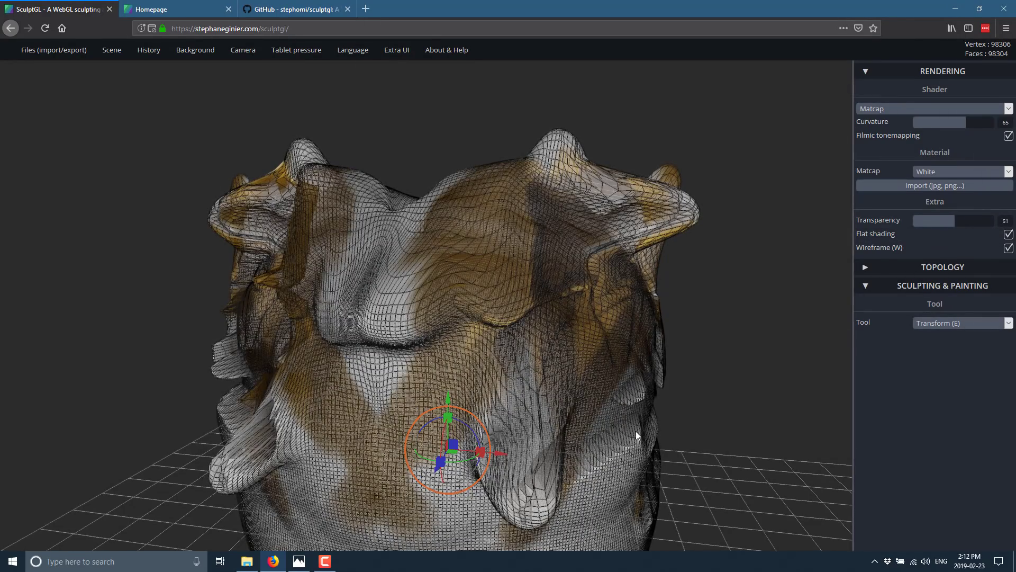
drag(638, 434, 562, 400)
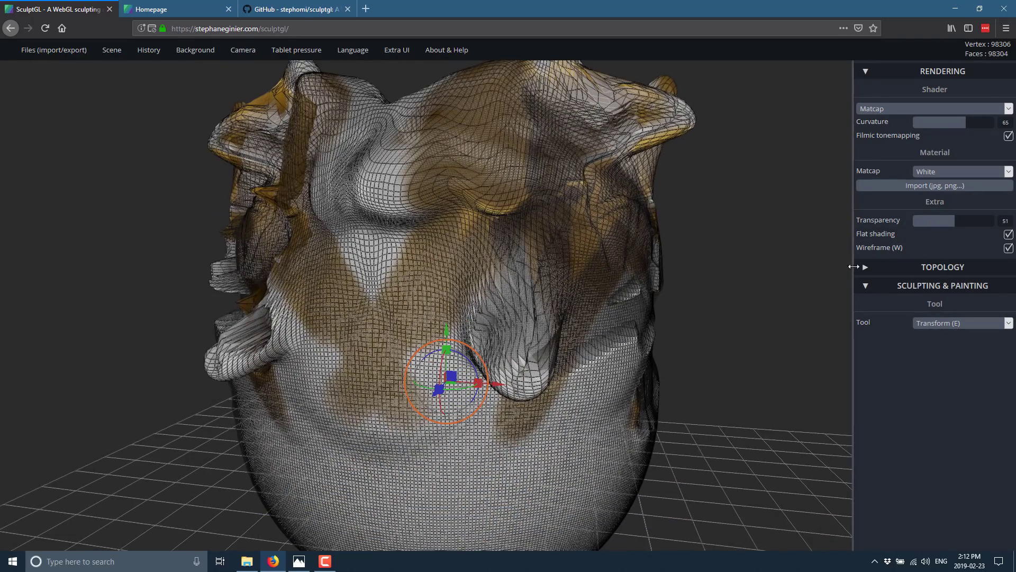
Step: Voxel-remesh the sculpt at resolution 221, then activate dynamic topology
click(864, 267)
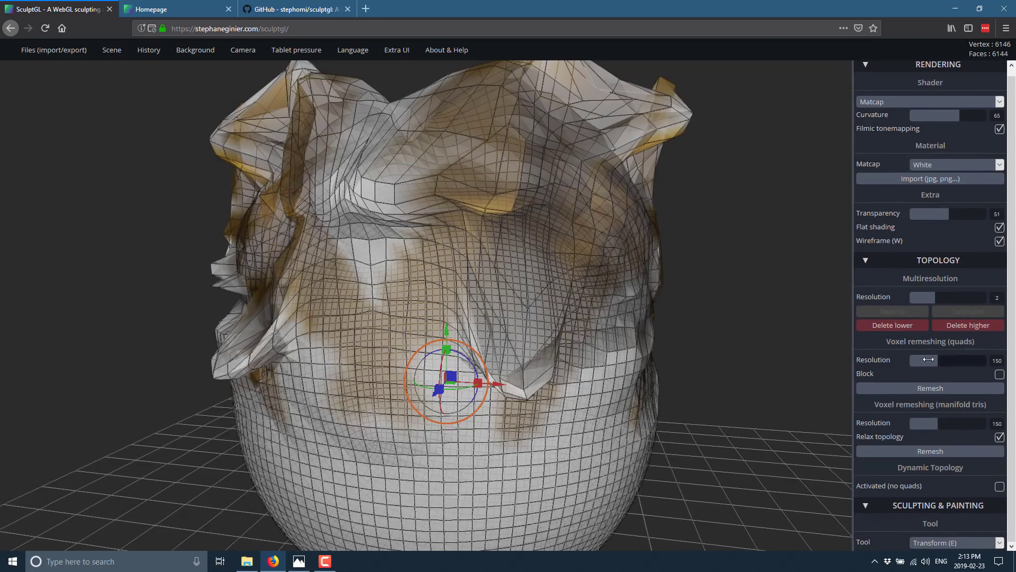
drag(927, 360, 978, 360)
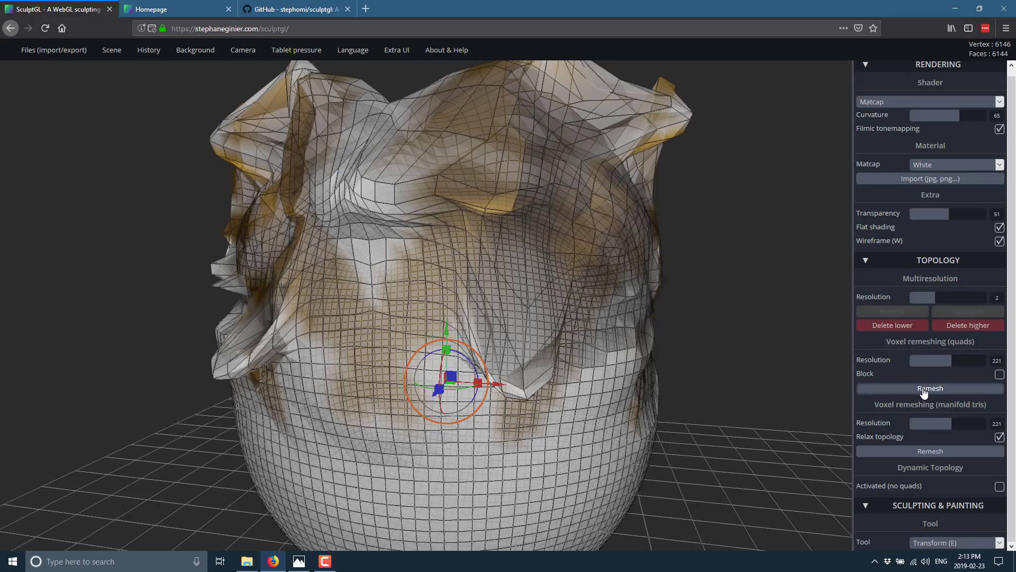
click(930, 389)
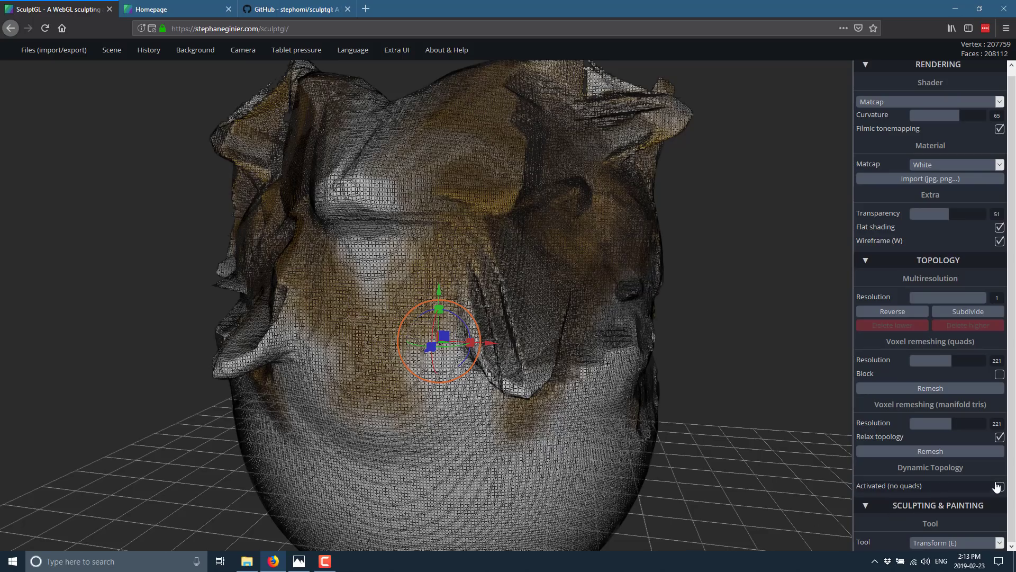
click(1000, 485)
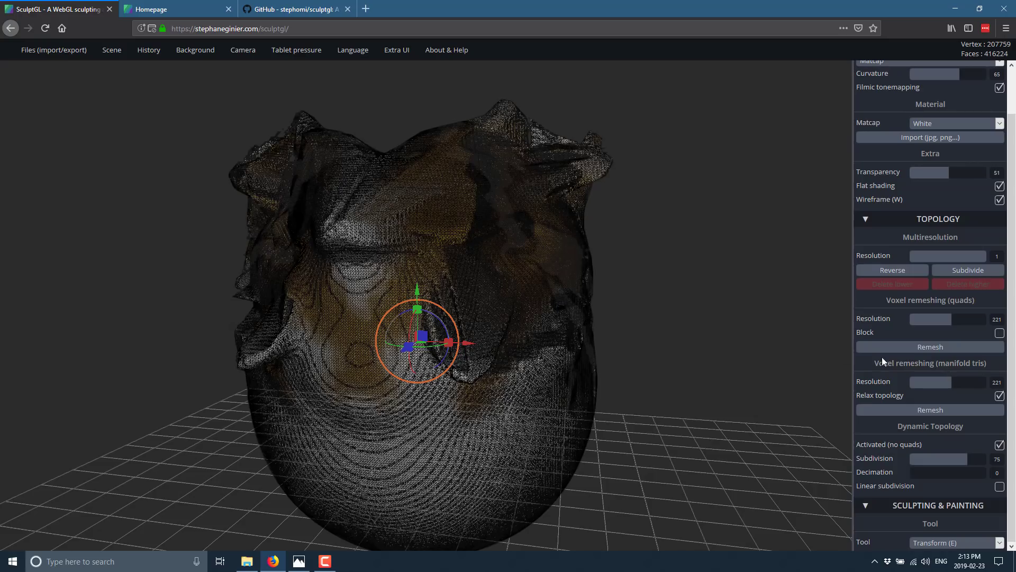
mouse_move(765, 330)
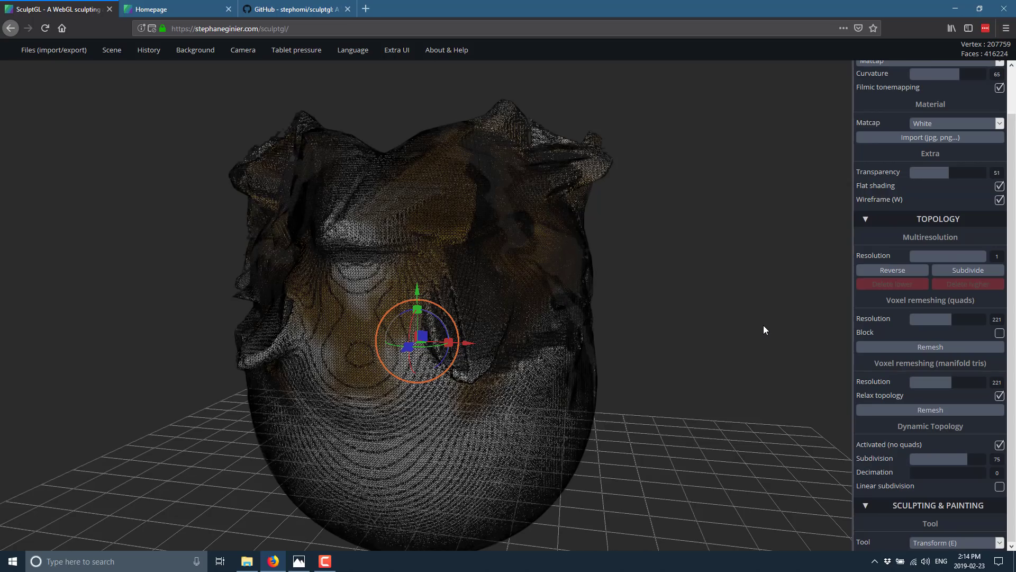
mouse_move(624, 328)
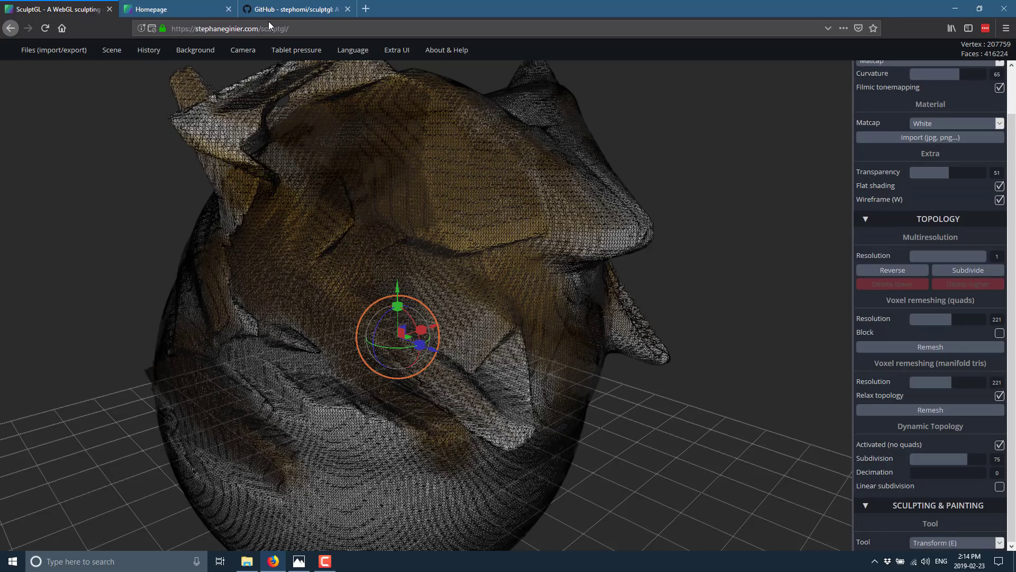
mouse_move(270, 25)
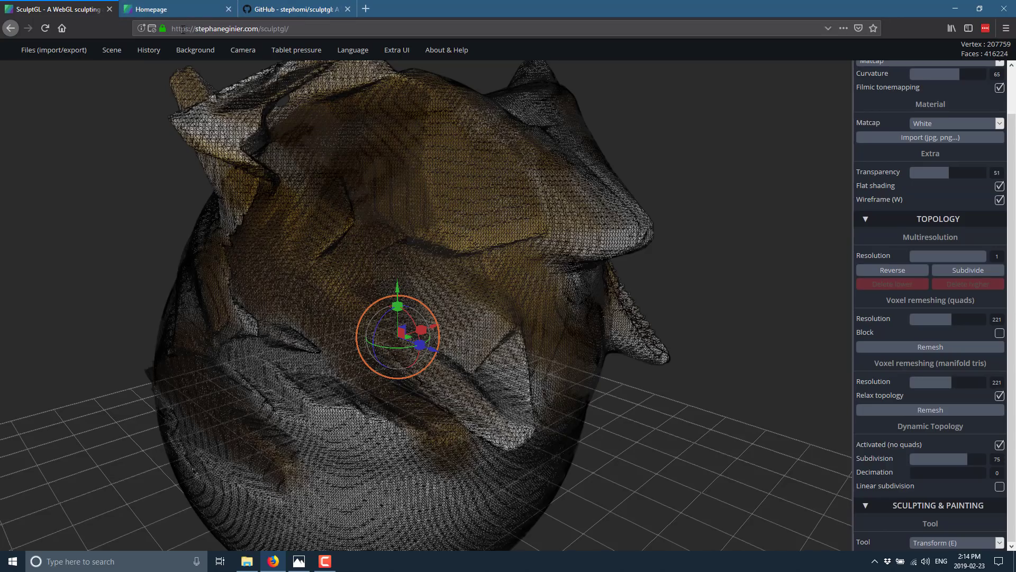
Step: Scroll through the Main features list on the SculptGL homepage tab
click(175, 10)
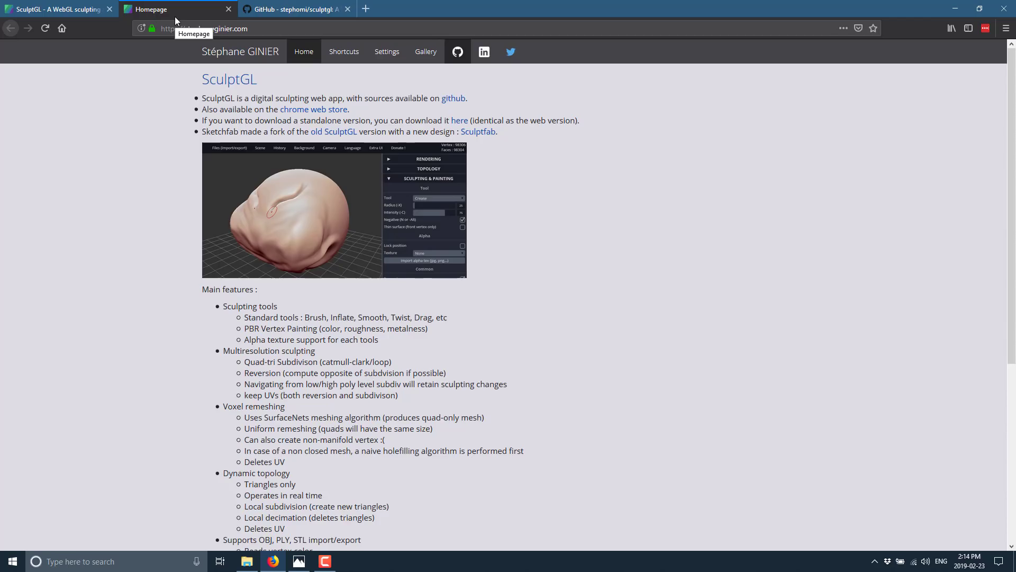
scroll(down, 3)
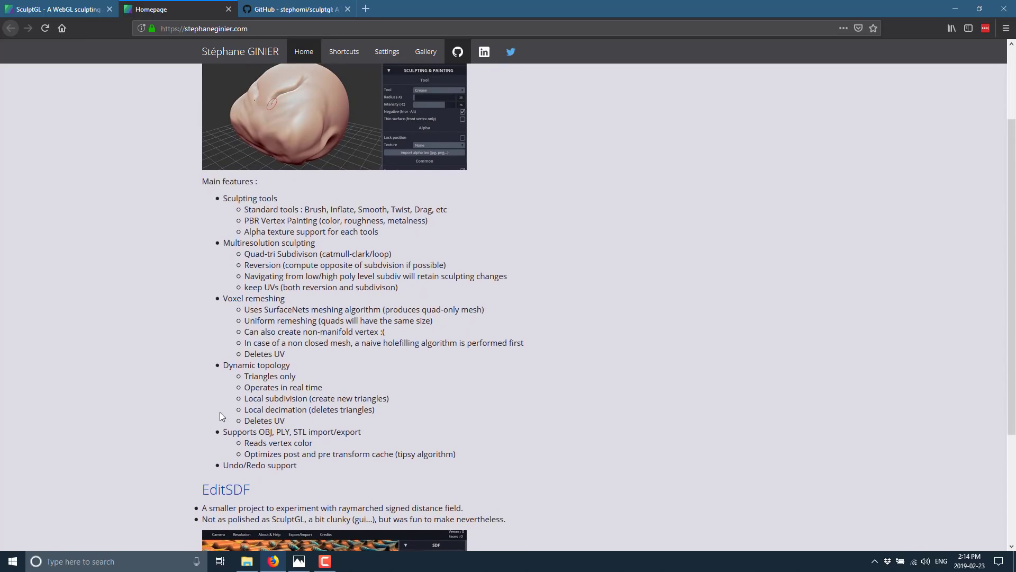
mouse_move(272, 251)
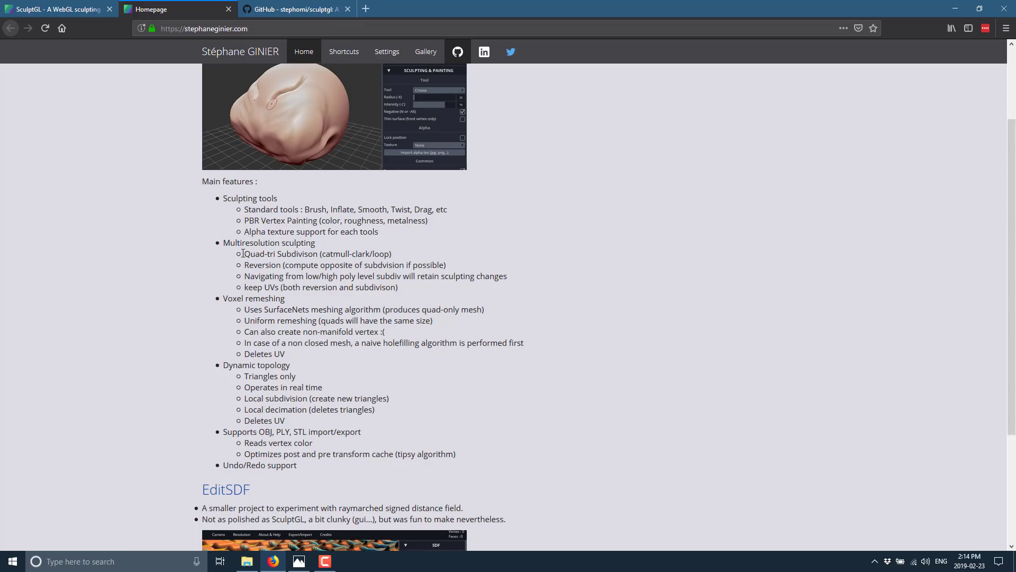
mouse_move(241, 229)
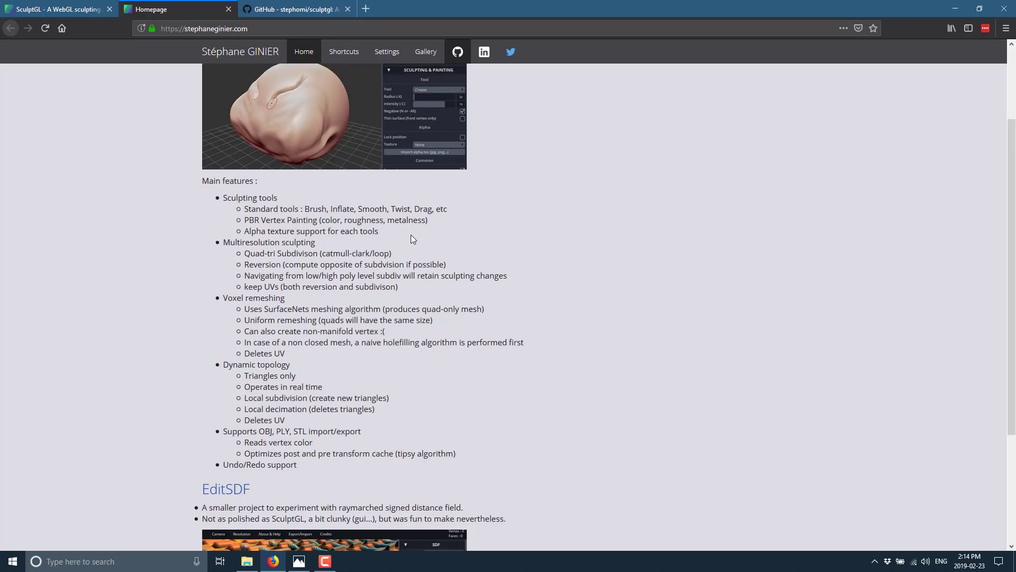
scroll(down, 3)
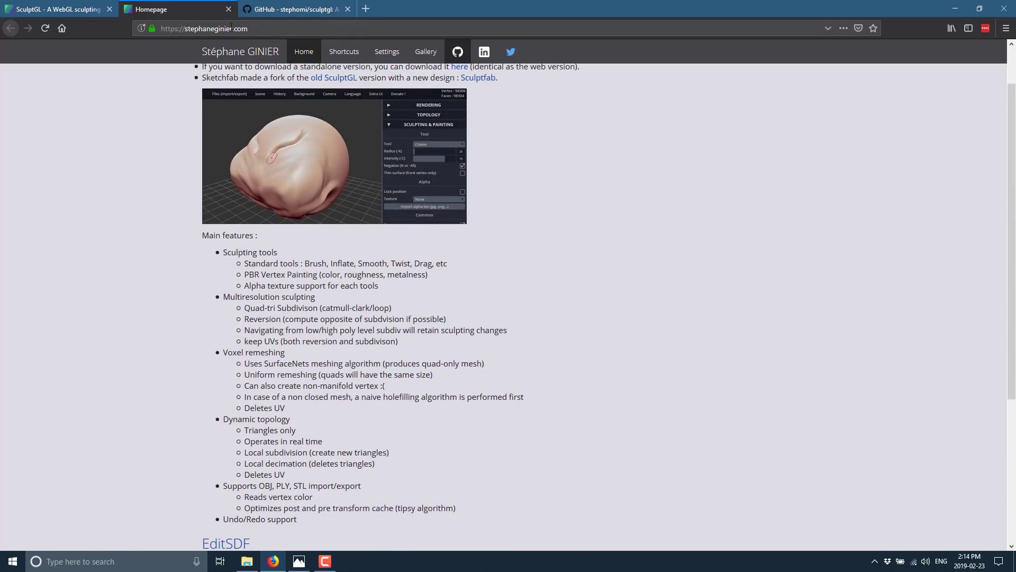
Step: Scroll the sculptgl GitHub README to its Tools section and select the three standalone yarn commands
click(293, 9)
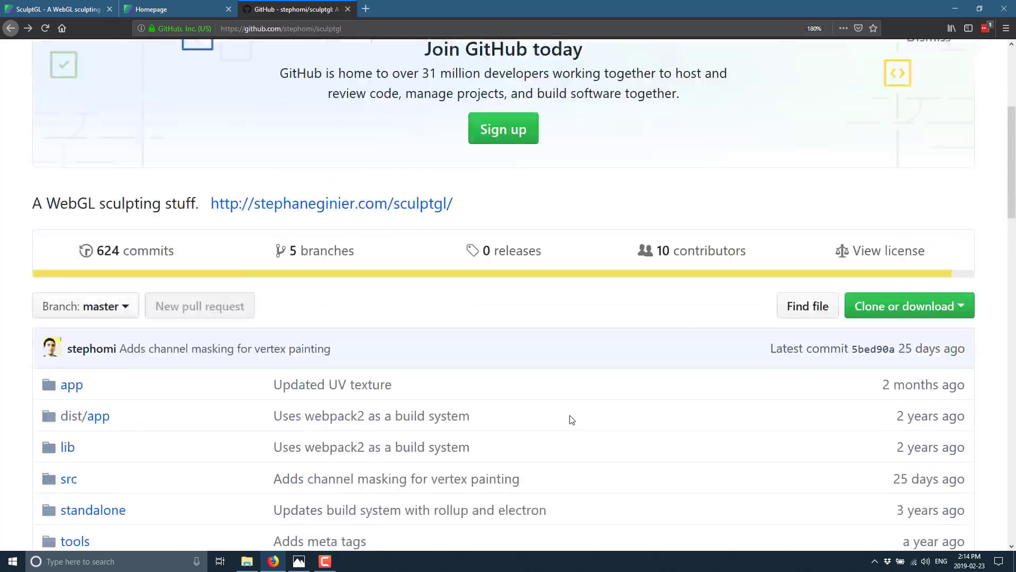
scroll(up, 3)
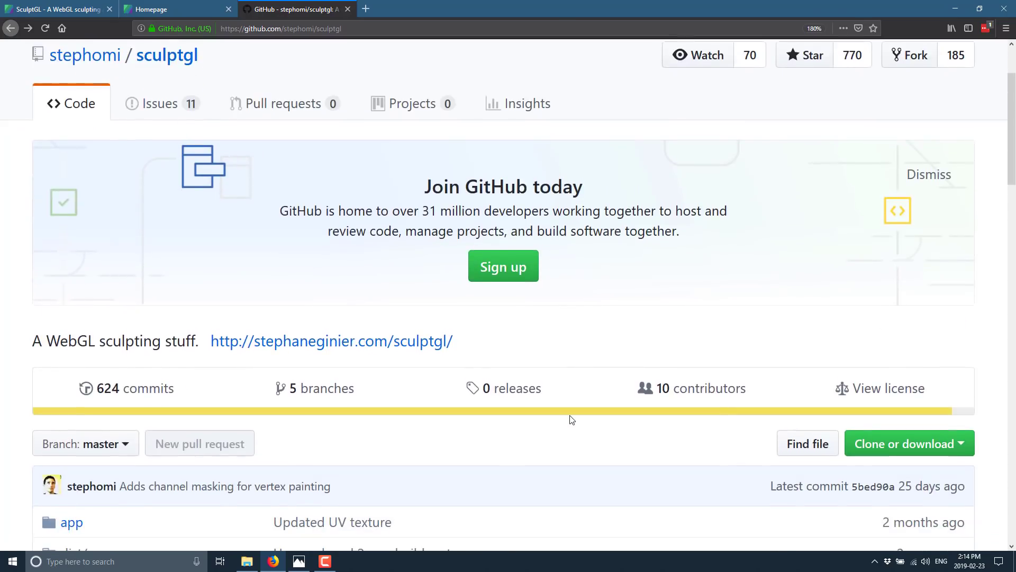
scroll(down, 3)
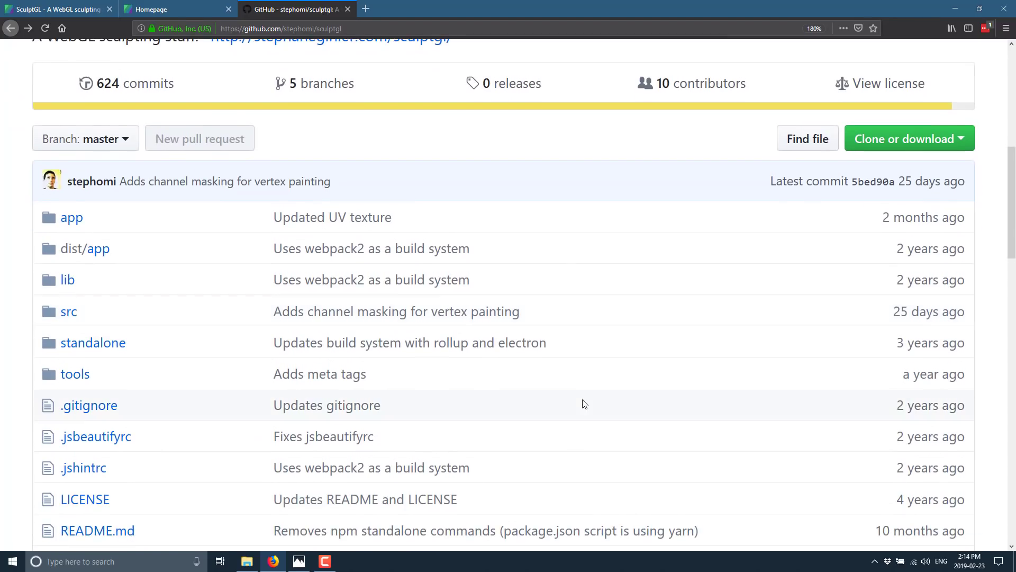
scroll(down, 3)
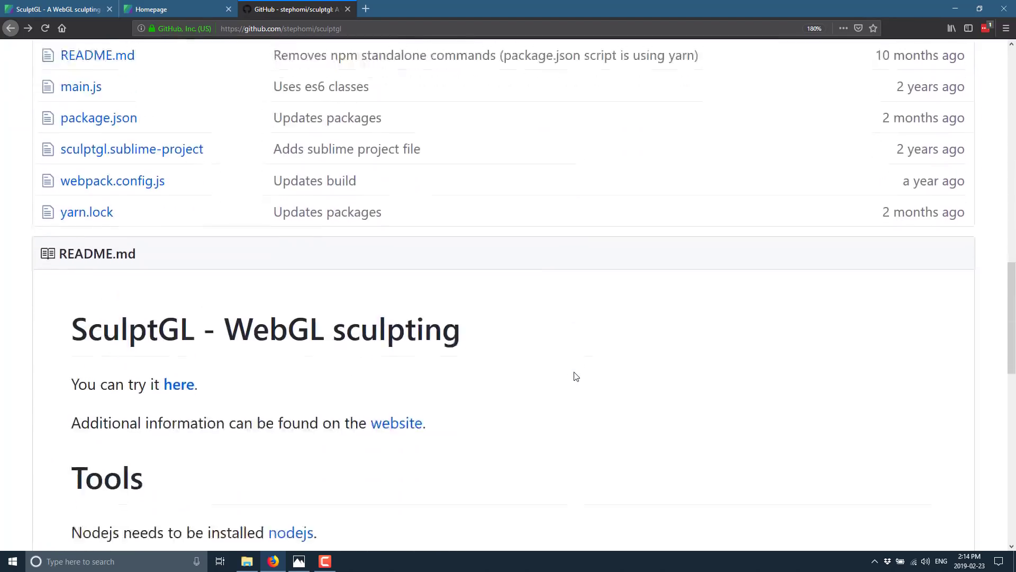
scroll(down, 3)
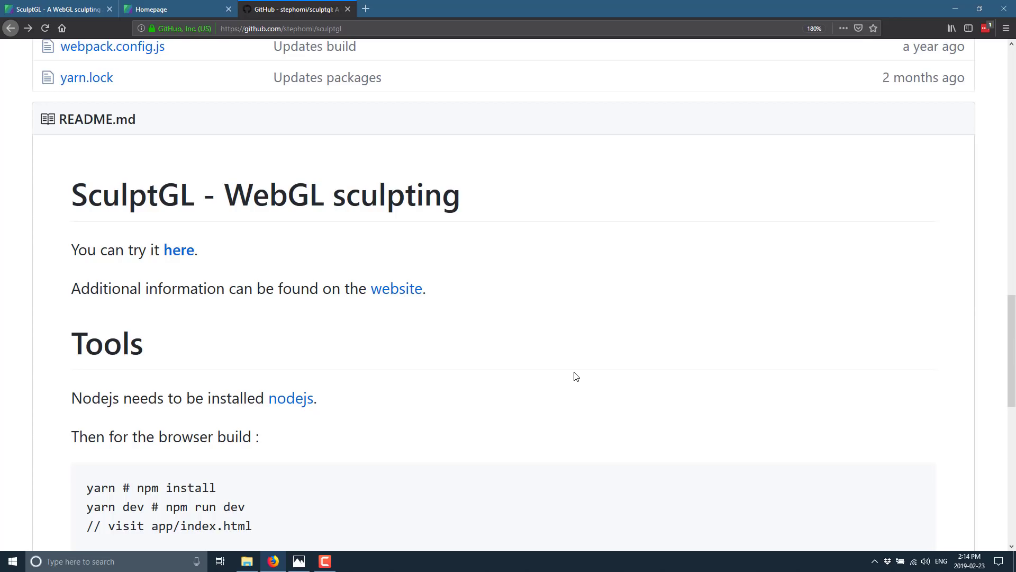
scroll(down, 3)
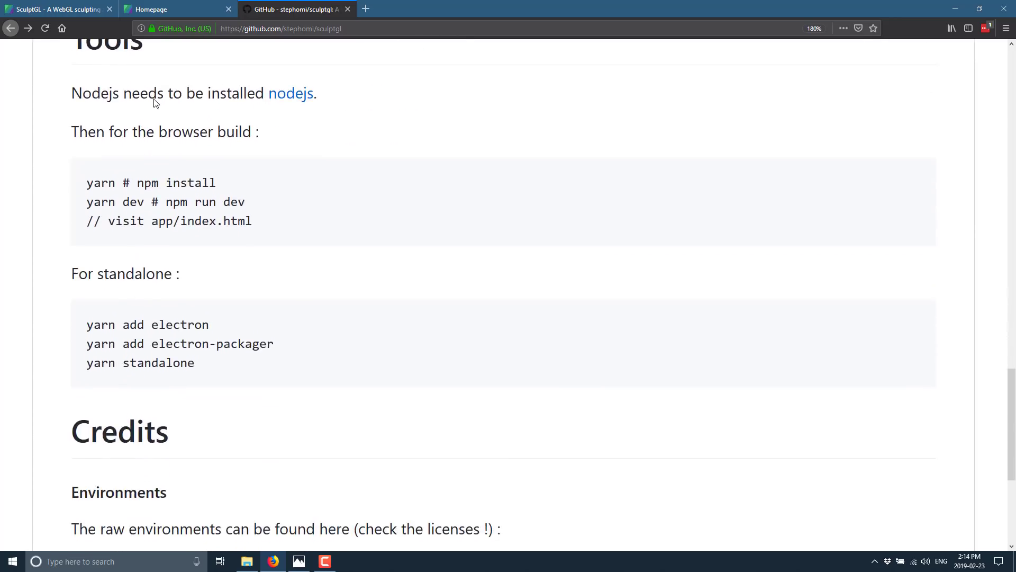
drag(131, 132, 220, 343)
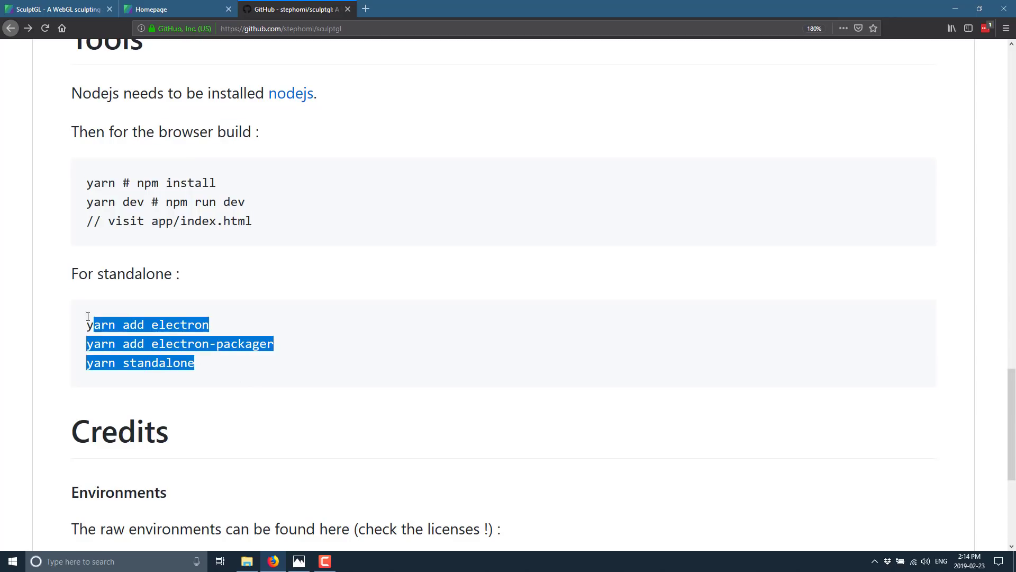
mouse_move(370, 311)
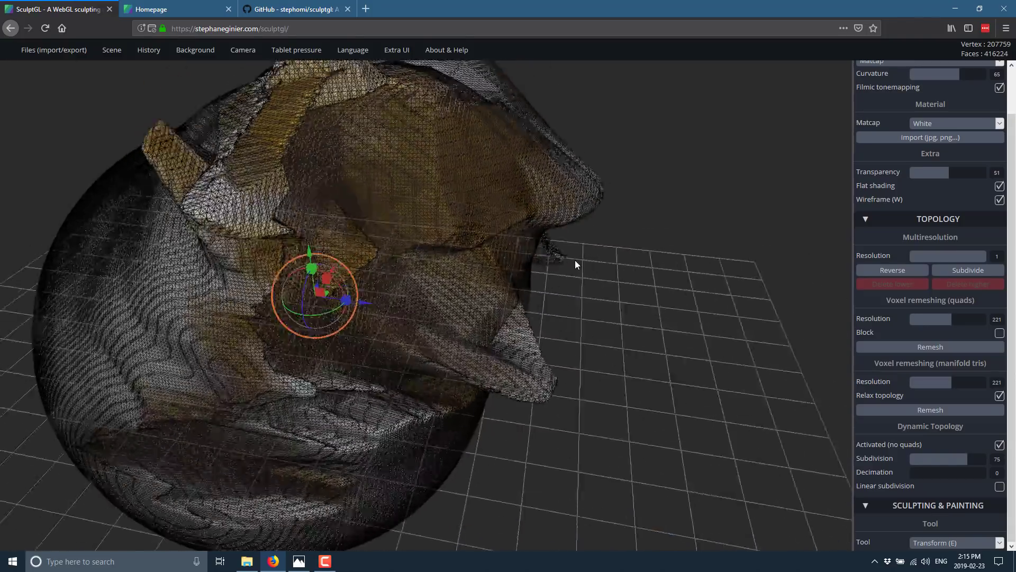
Step: Subdivide the sculpt to multiresolution level 2, about 1.66 million faces, confirming the warning
drag(577, 265, 446, 305)
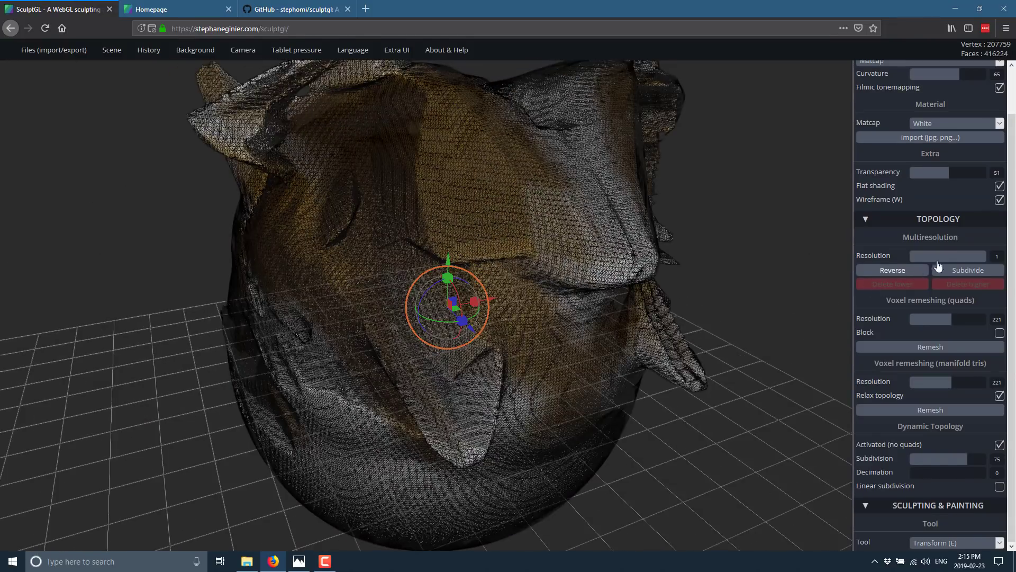
click(968, 270)
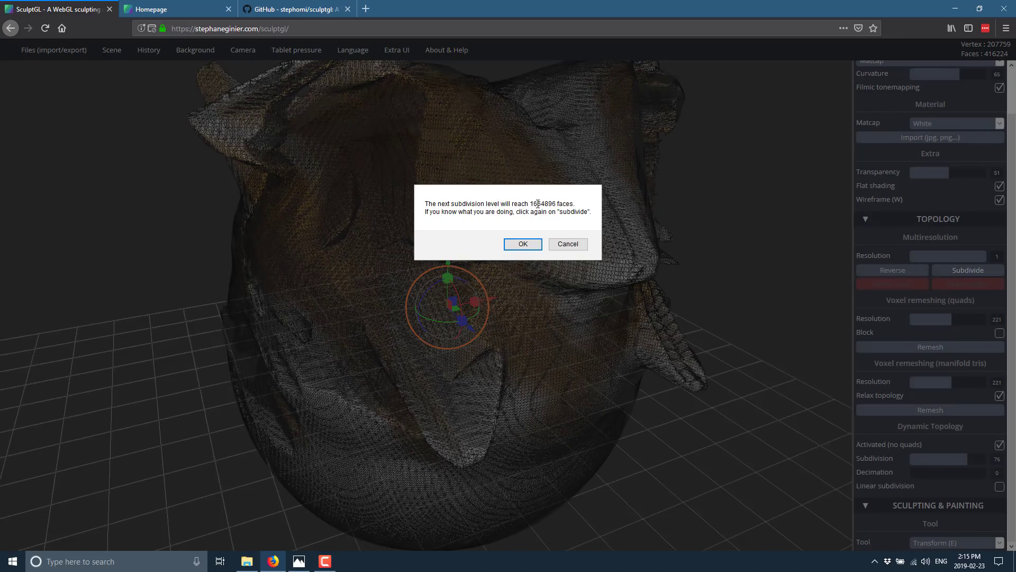
mouse_move(525, 227)
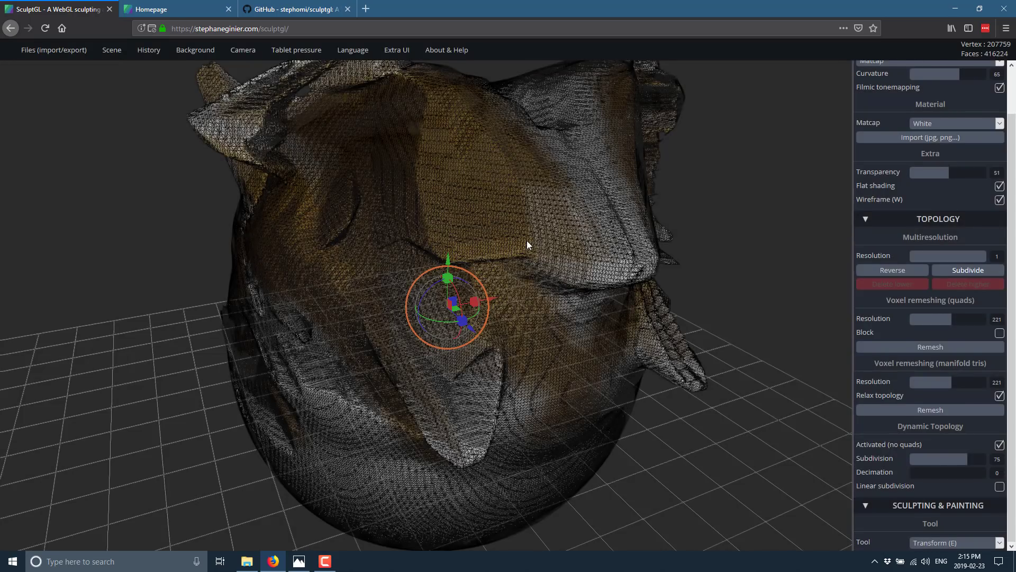
click(967, 270)
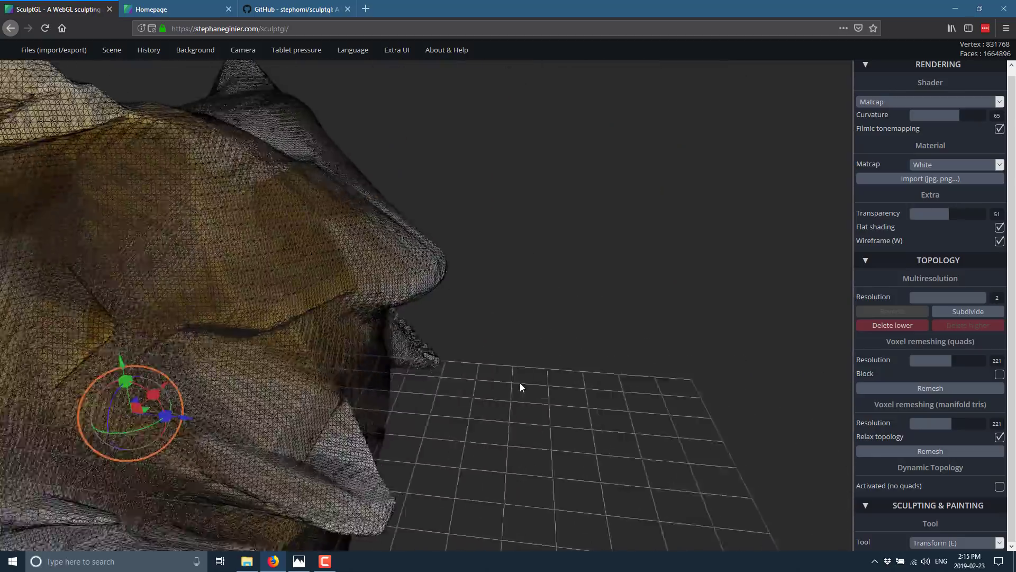
drag(519, 388, 534, 348)
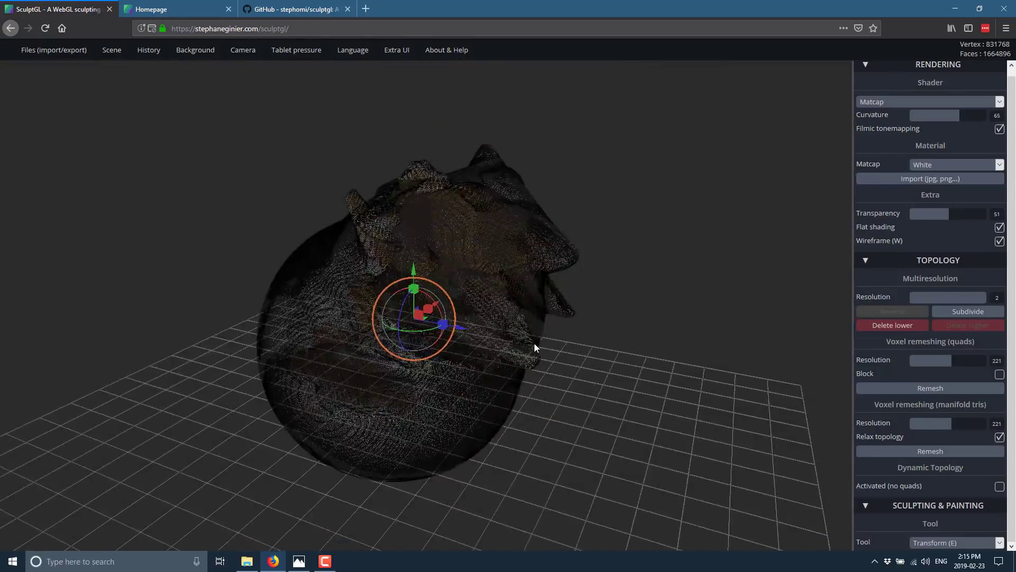
drag(534, 349, 336, 268)
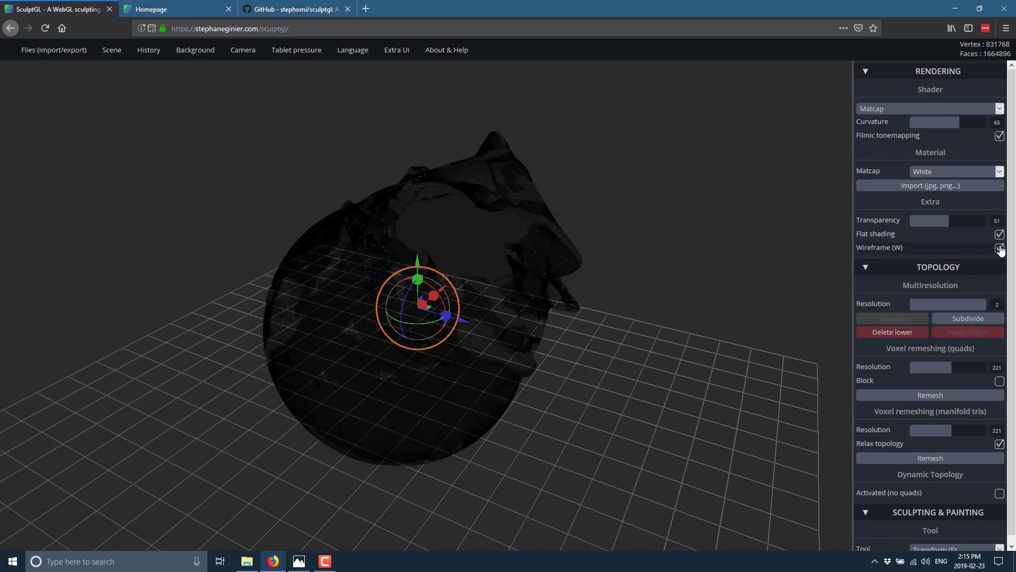
Step: Hide the wireframe so the brown-painted sphere shows as a smooth solid surface
click(1001, 248)
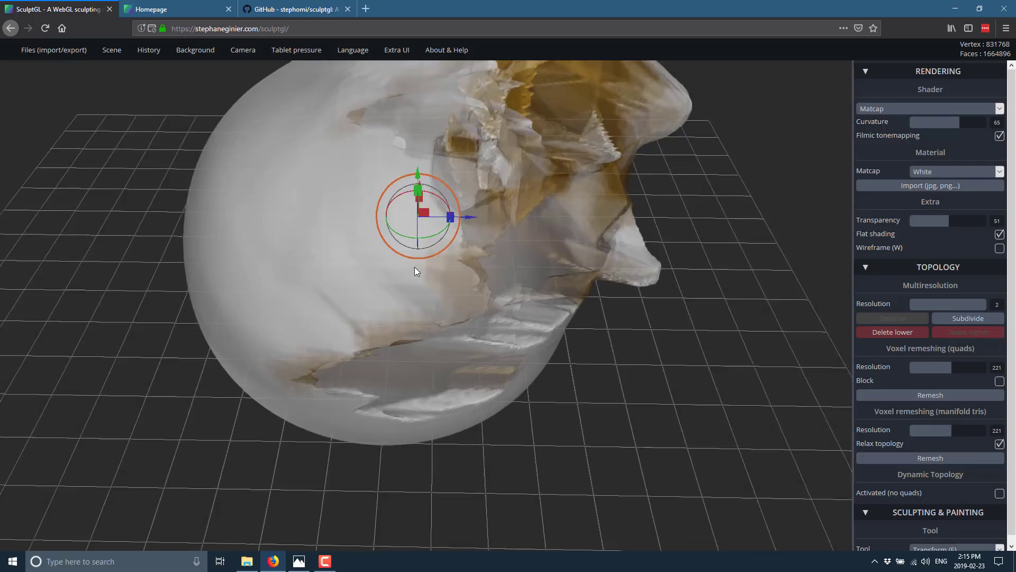
drag(418, 214, 464, 308)
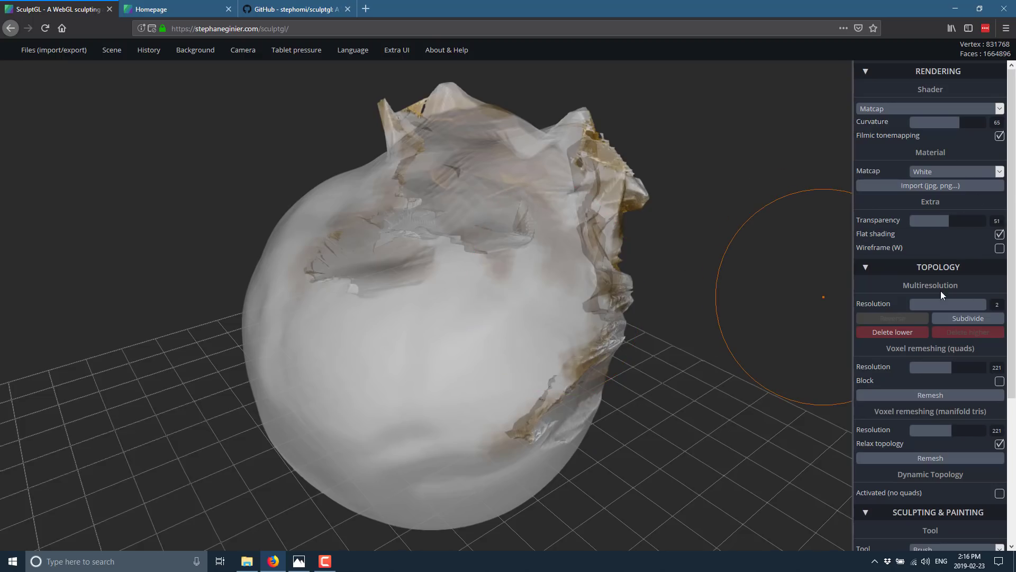
mouse_move(939, 289)
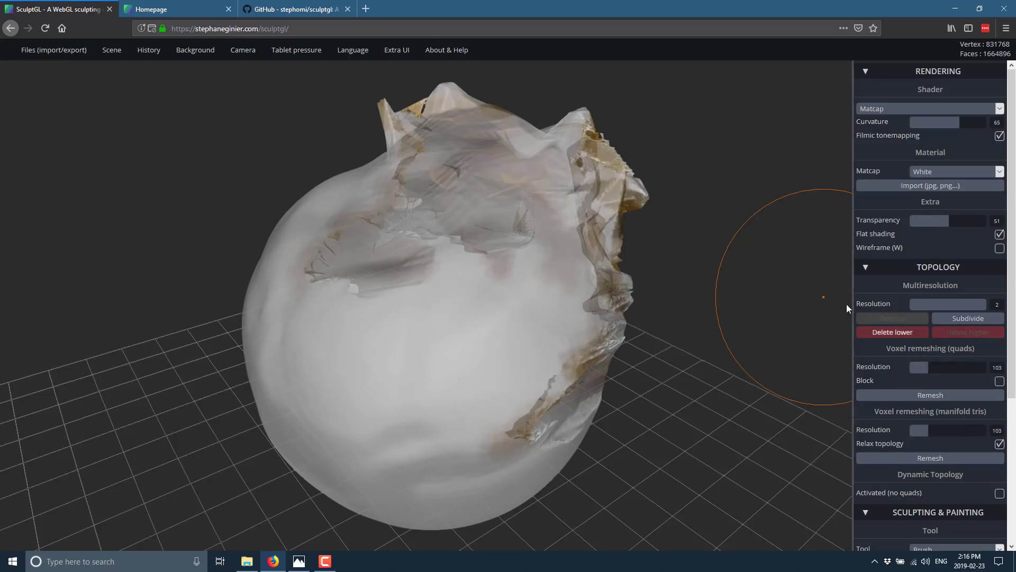
mouse_move(671, 331)
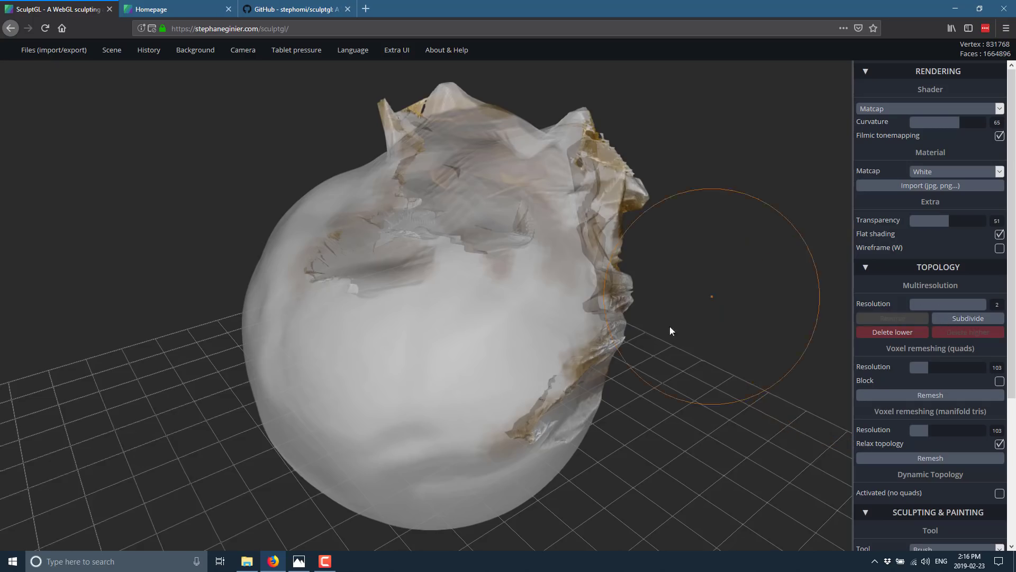
mouse_move(638, 339)
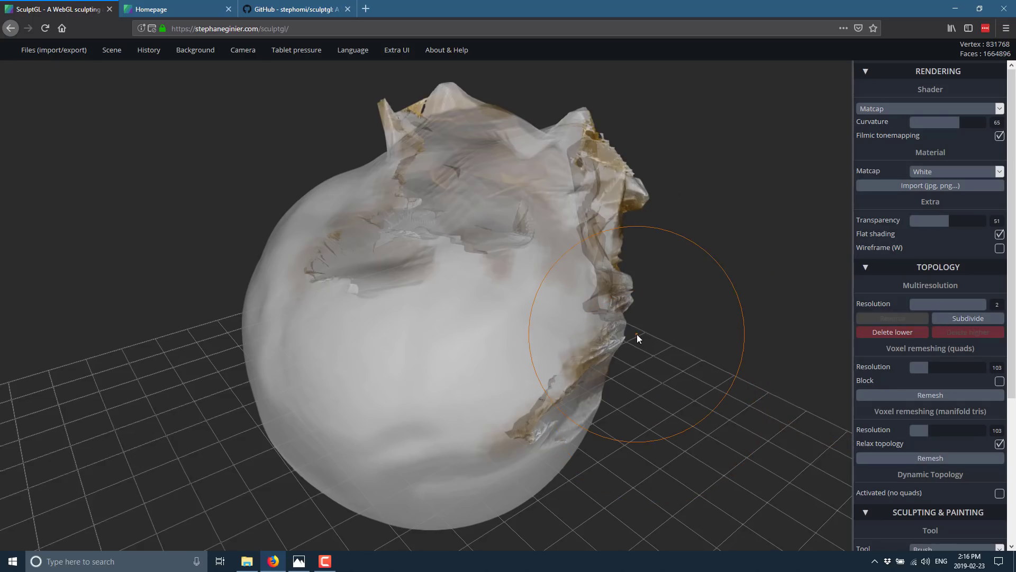
mouse_move(118, 100)
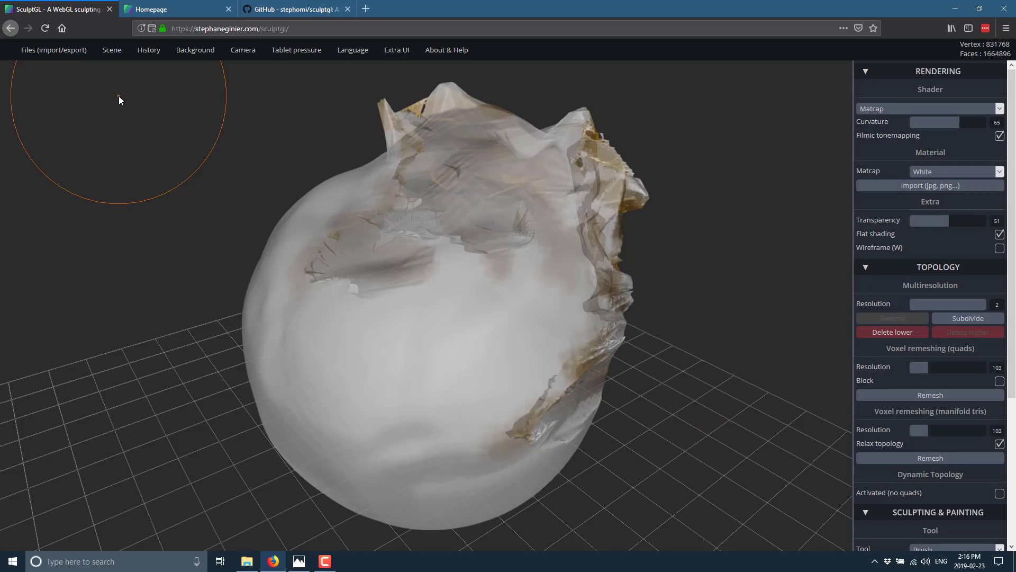
Step: Return to the sculptgl GitHub tab and scroll to the README's Tools build instructions
click(296, 10)
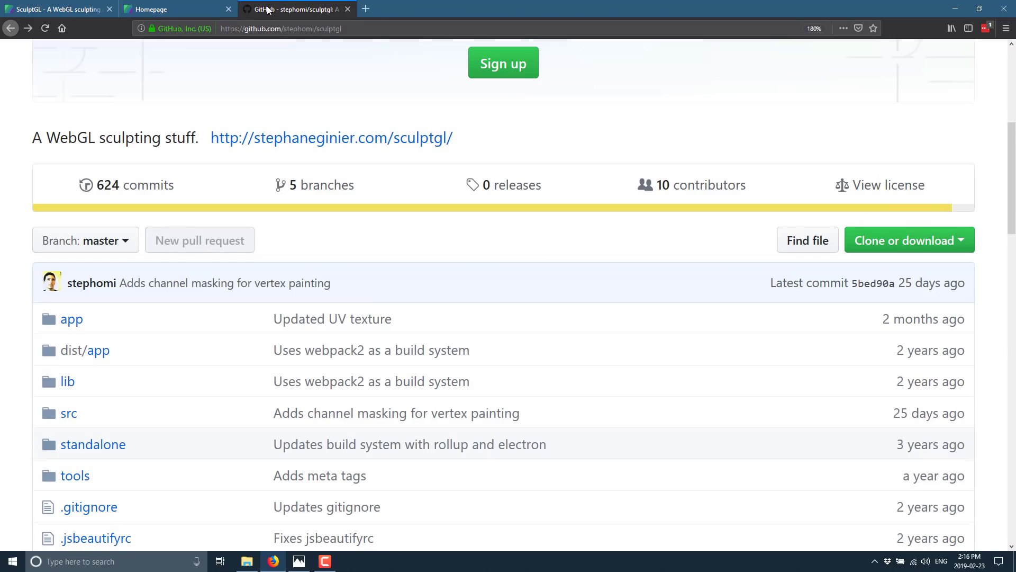
scroll(down, 3)
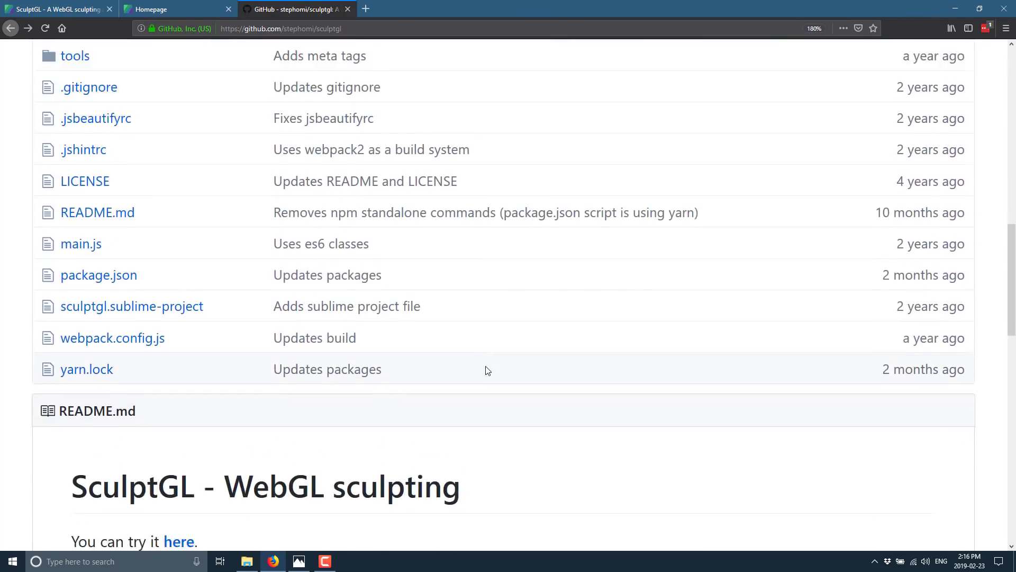
scroll(down, 3)
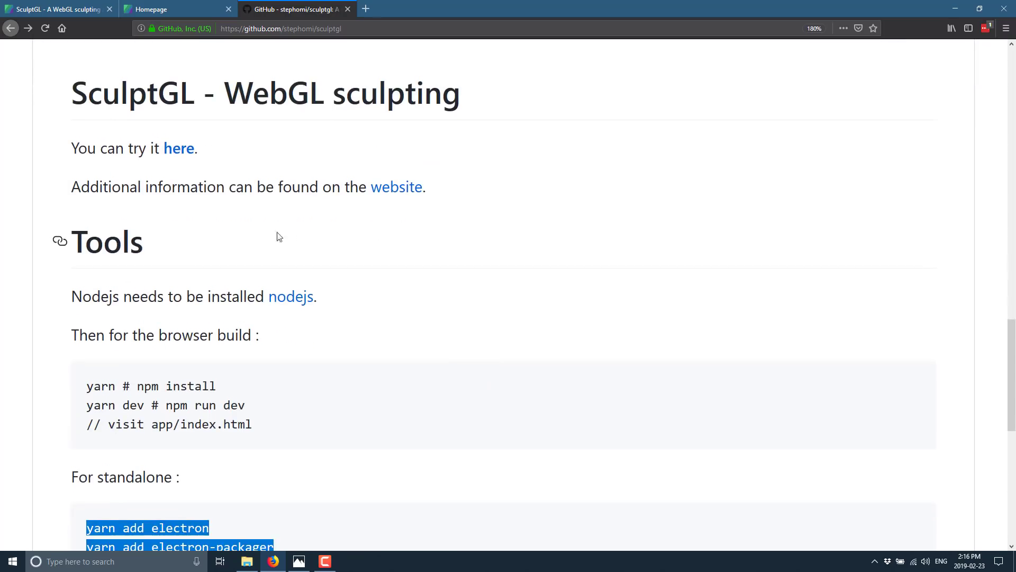